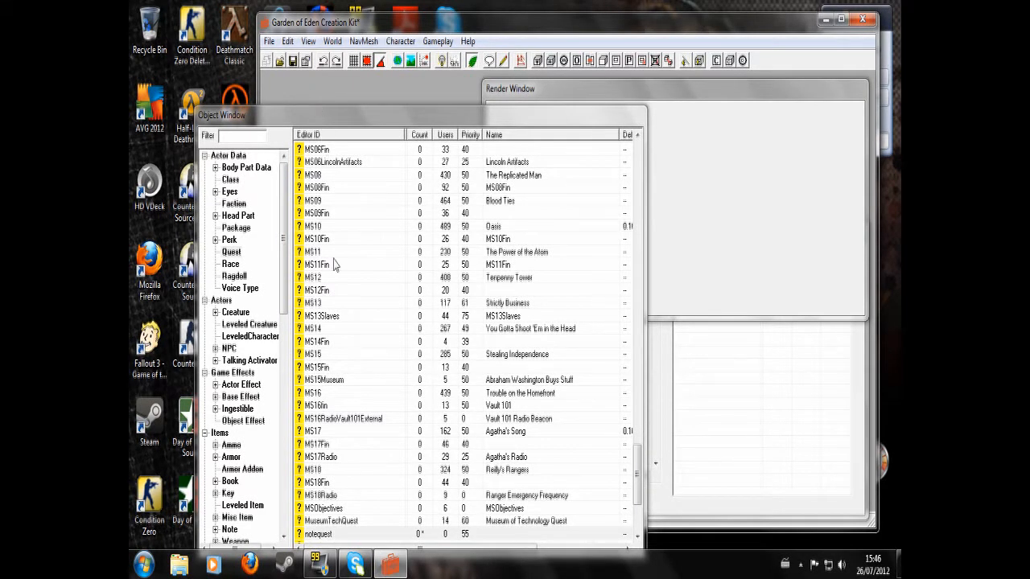
mouse_move(340, 322)
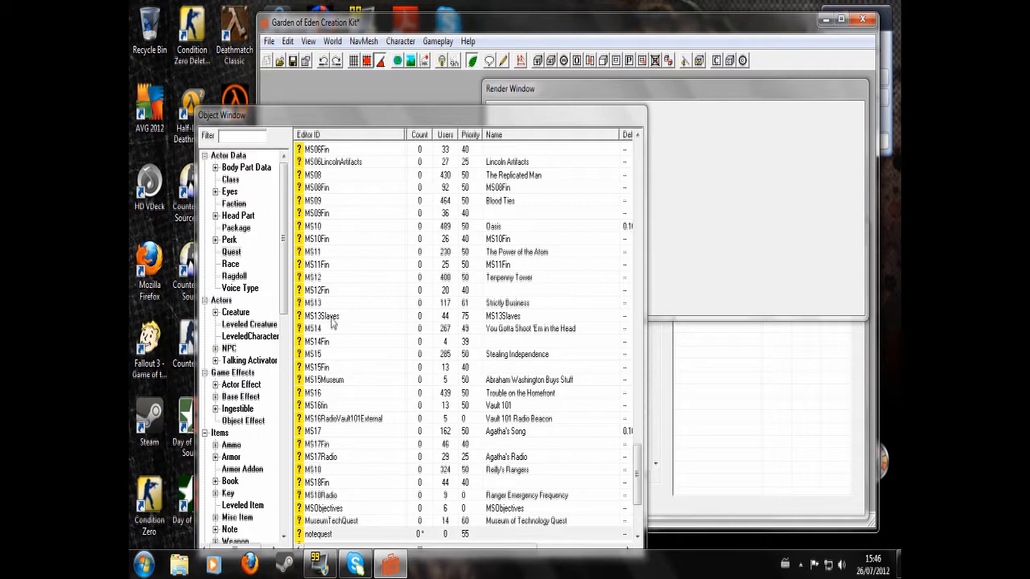
mouse_move(314, 300)
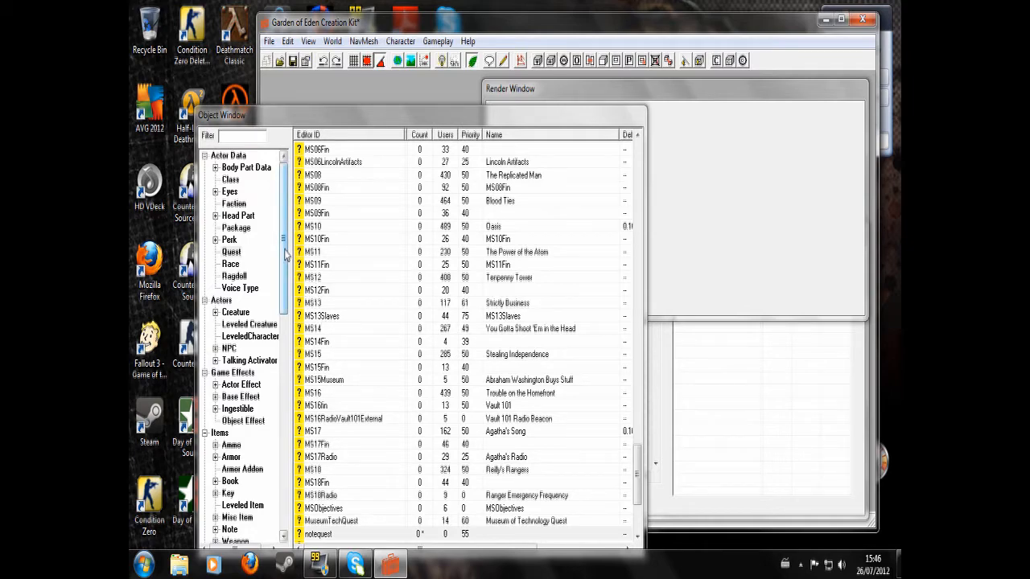
Copy the AWMNoteTedFFStart note into a new note form with ID mynote and name Note
scroll("down", 3)
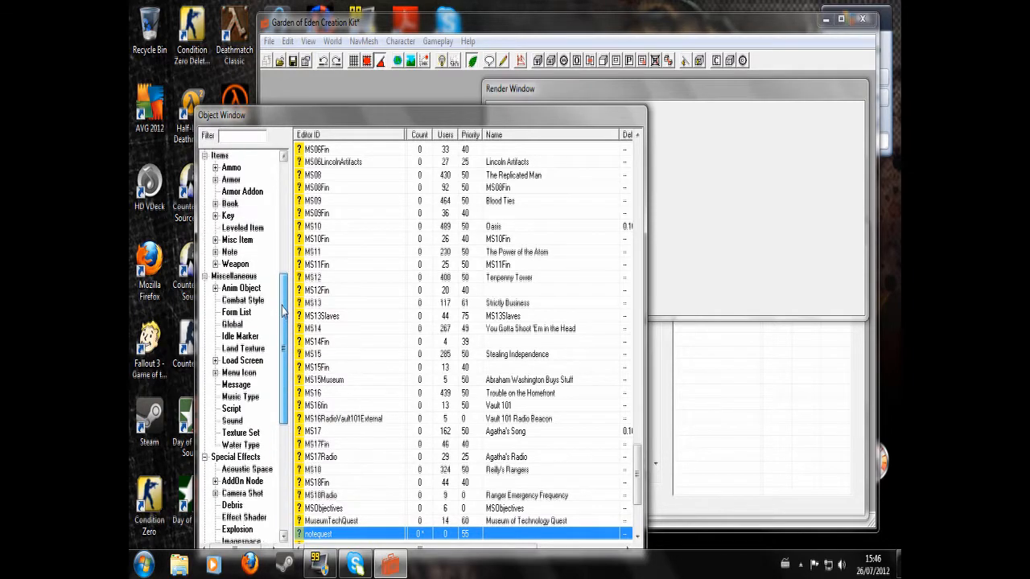
left_click(229, 252)
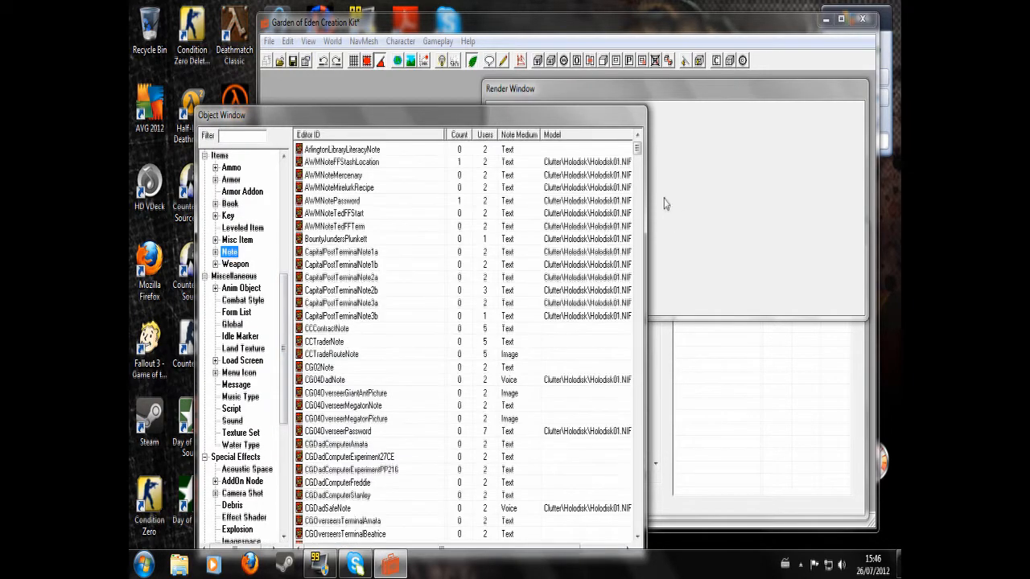
left_click(370, 213)
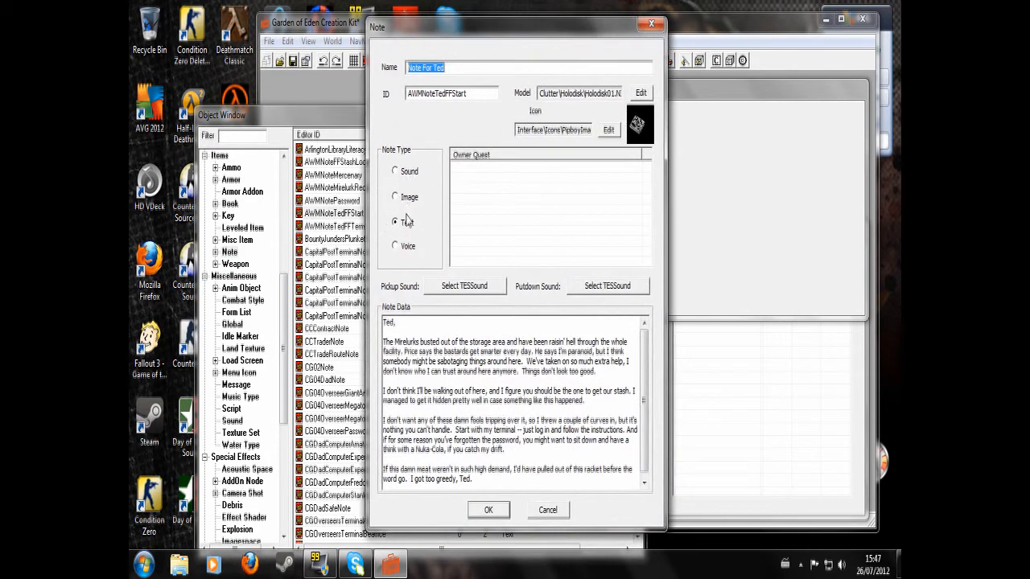
mouse_move(408, 223)
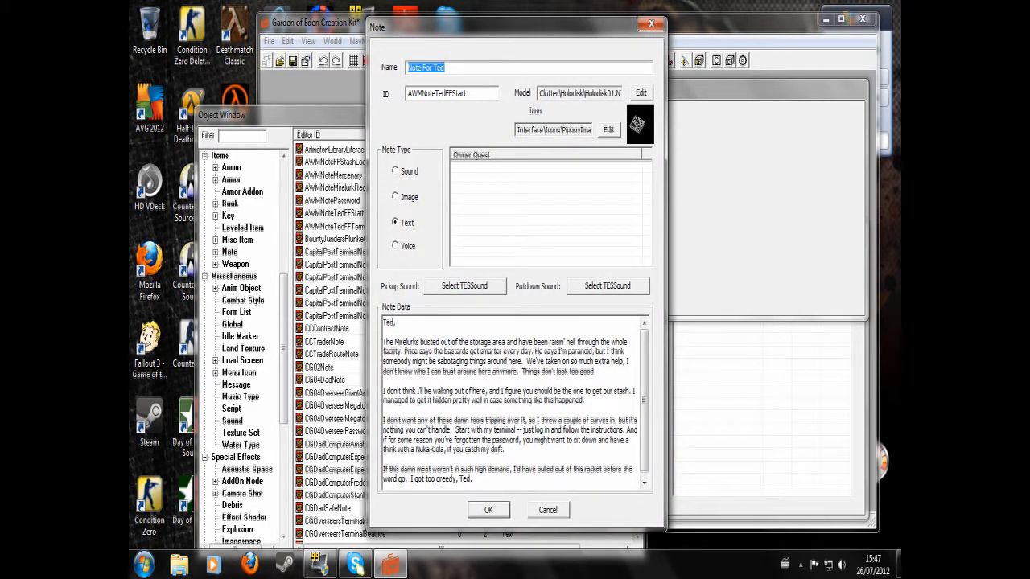
type("mynote")
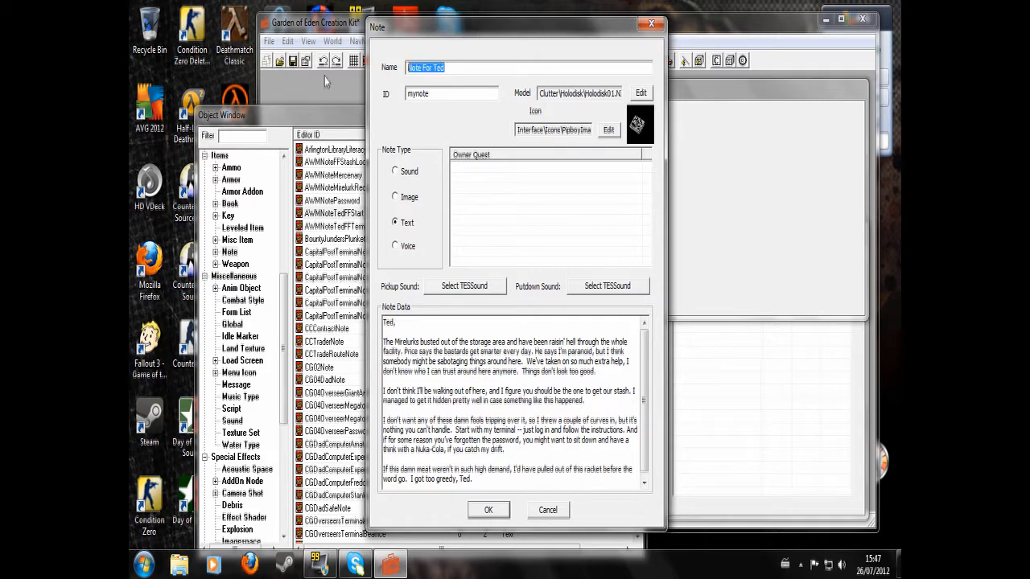
type("Note")
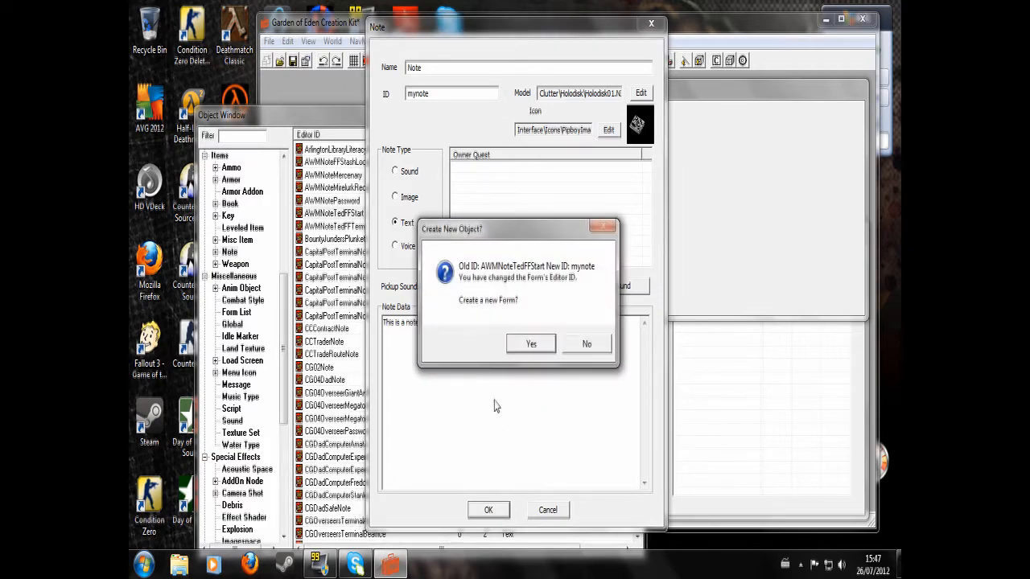
left_click(587, 344)
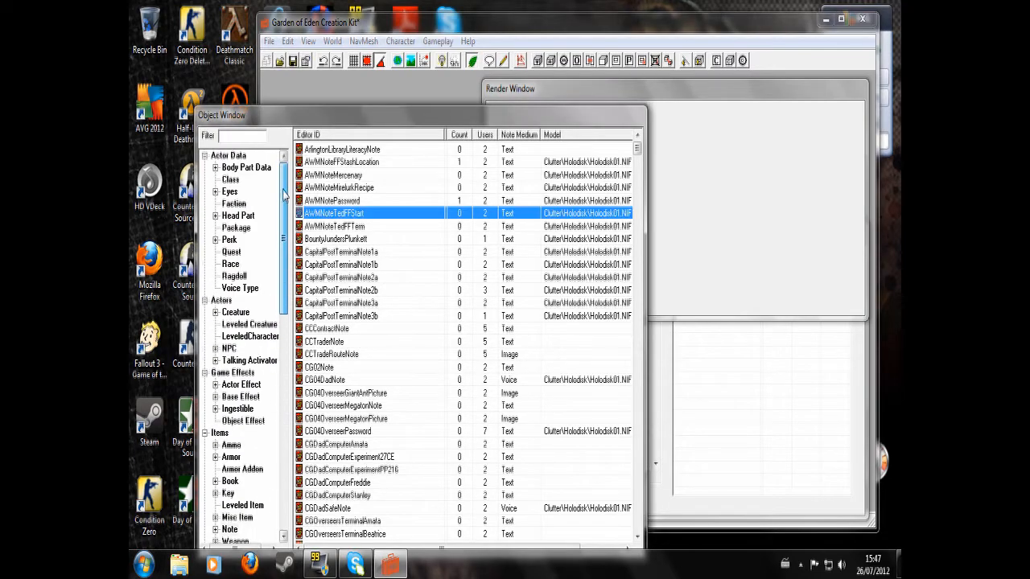
Open notequest, view its Quest Stages tab with stages 10 and 20, then close it
left_click(231, 252)
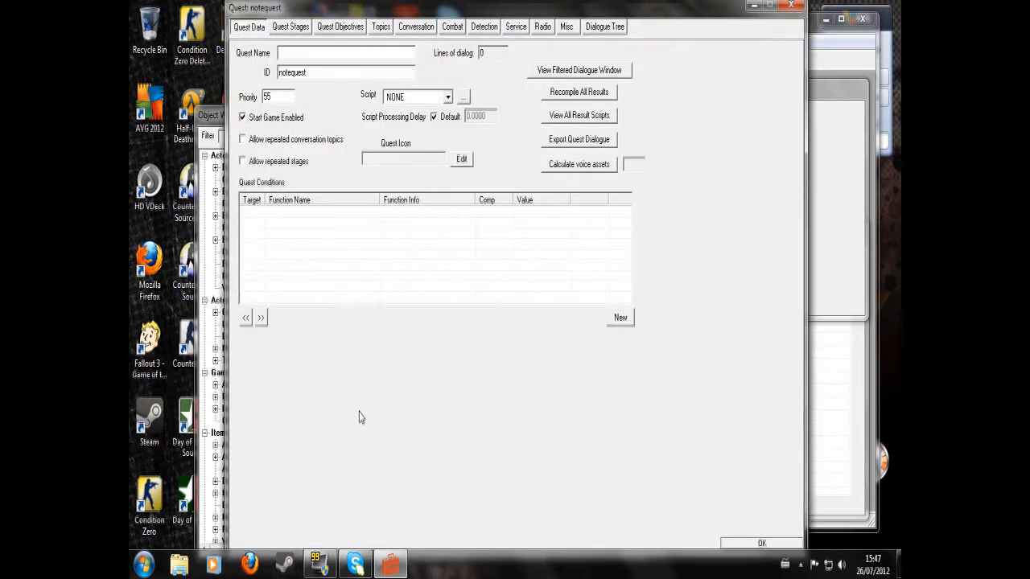
left_click(290, 27)
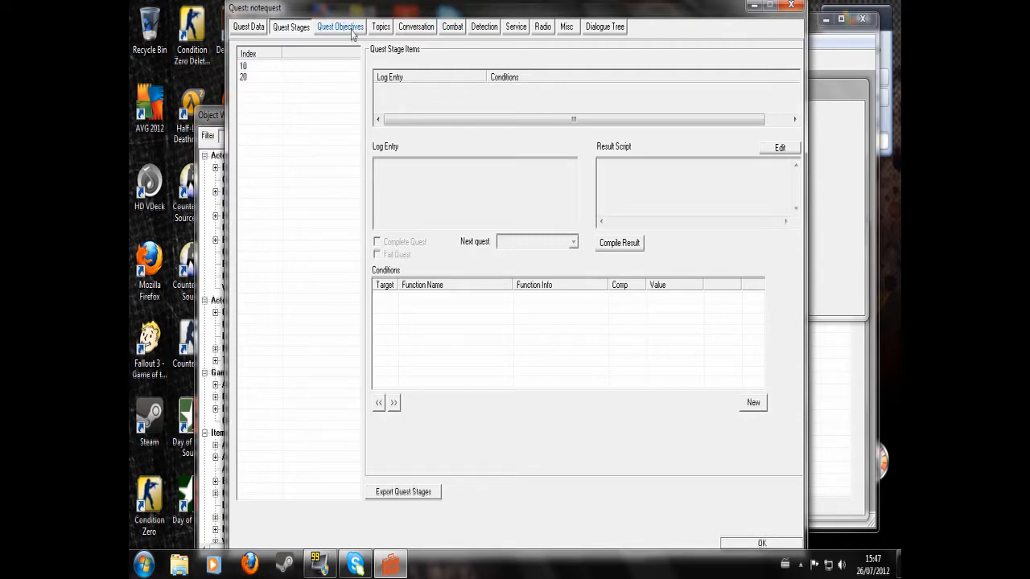
left_click(339, 26)
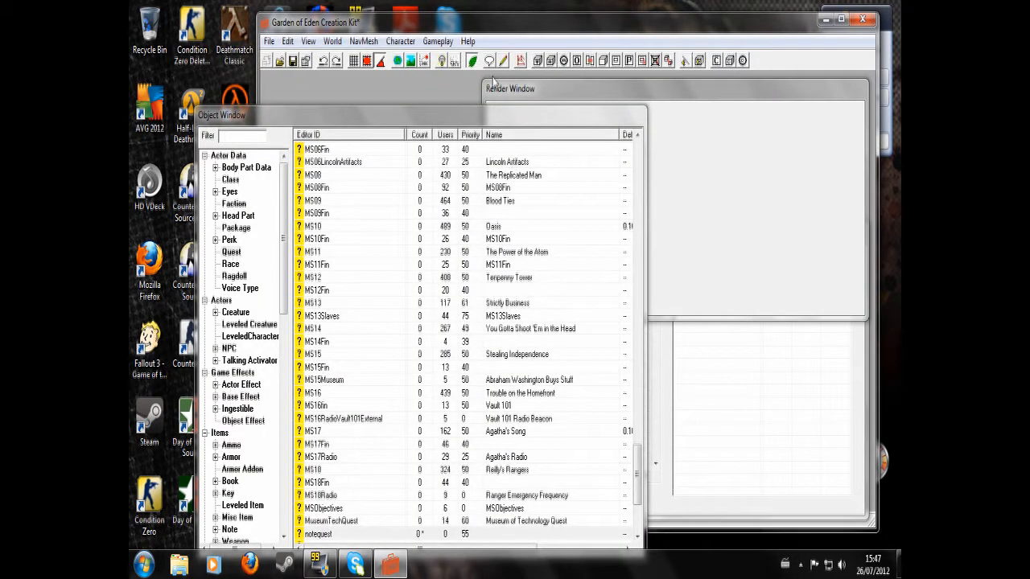
Create a blank script in the Script Editor with the header line scn notescriptone
left_click(427, 193)
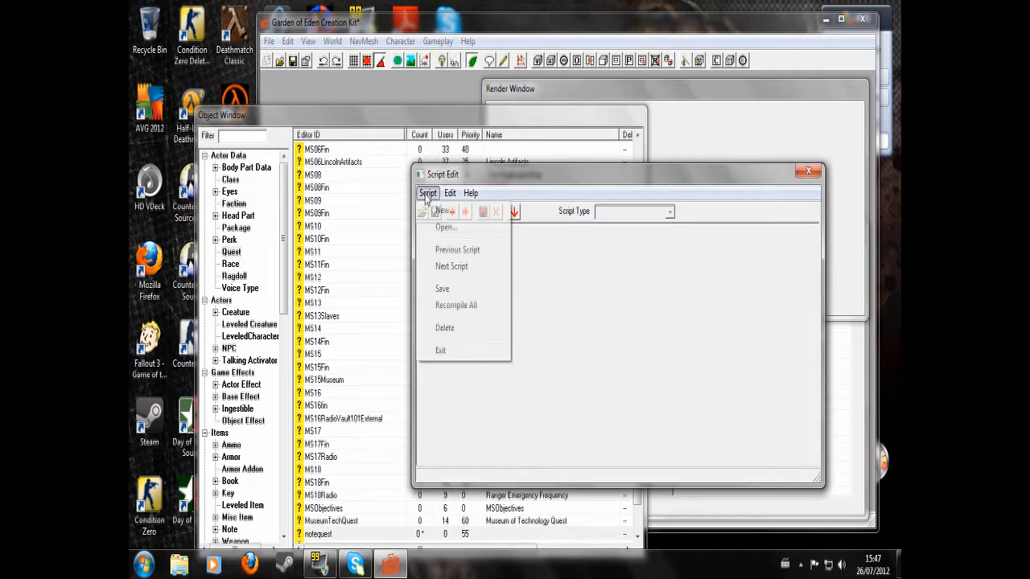
left_click(443, 211)
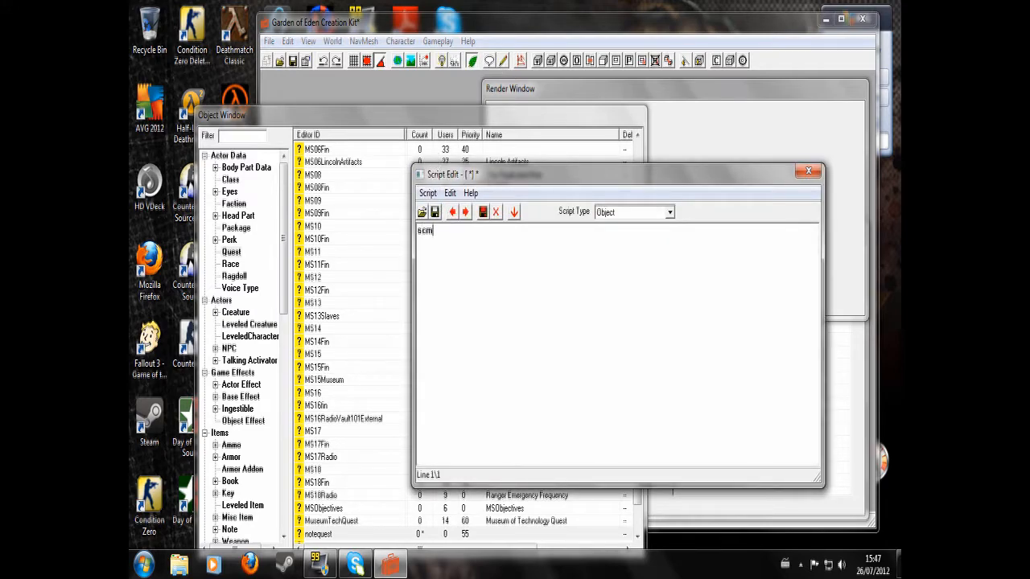
type("n")
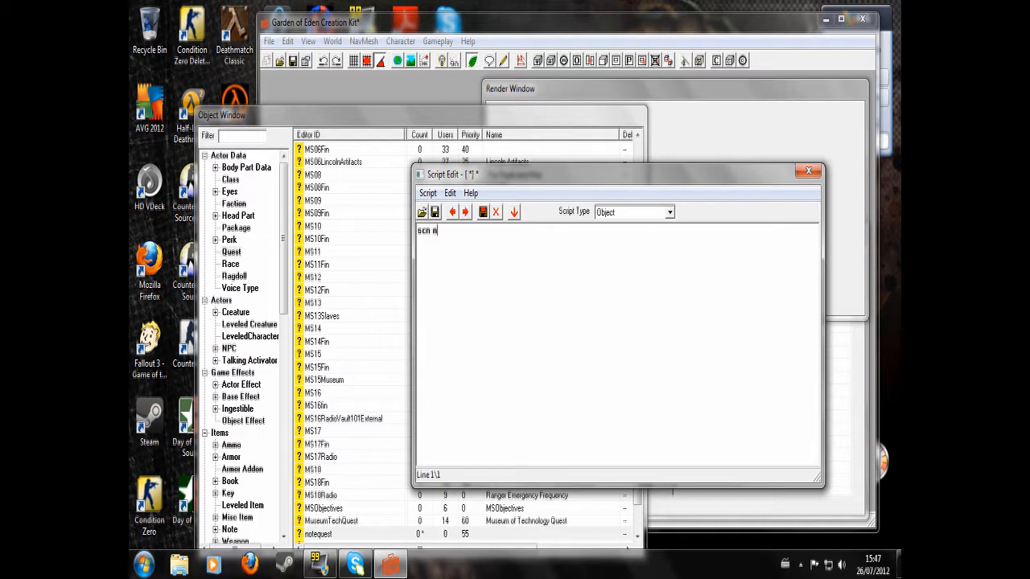
type("notescripto")
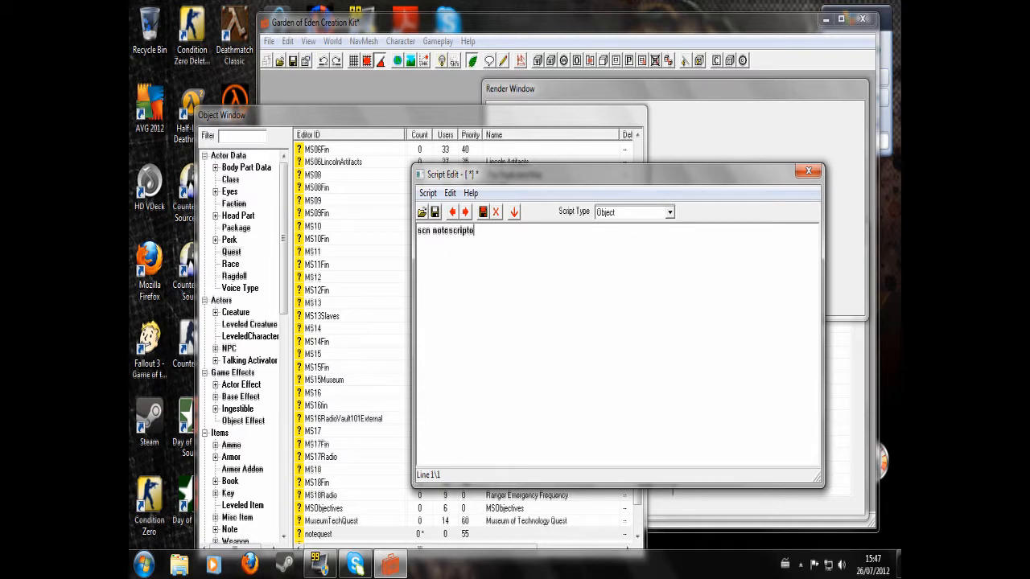
type("ne")
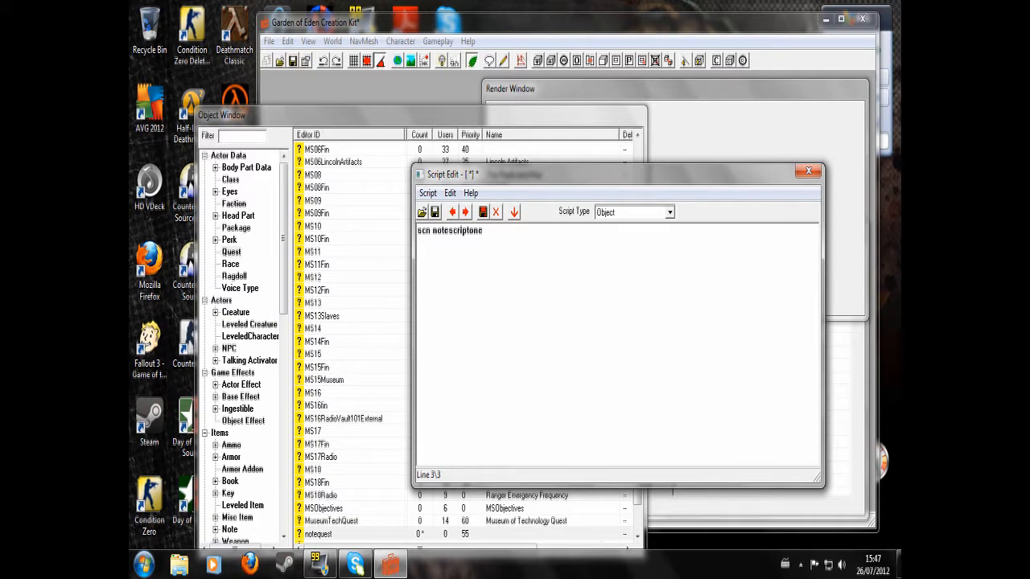
type("000")
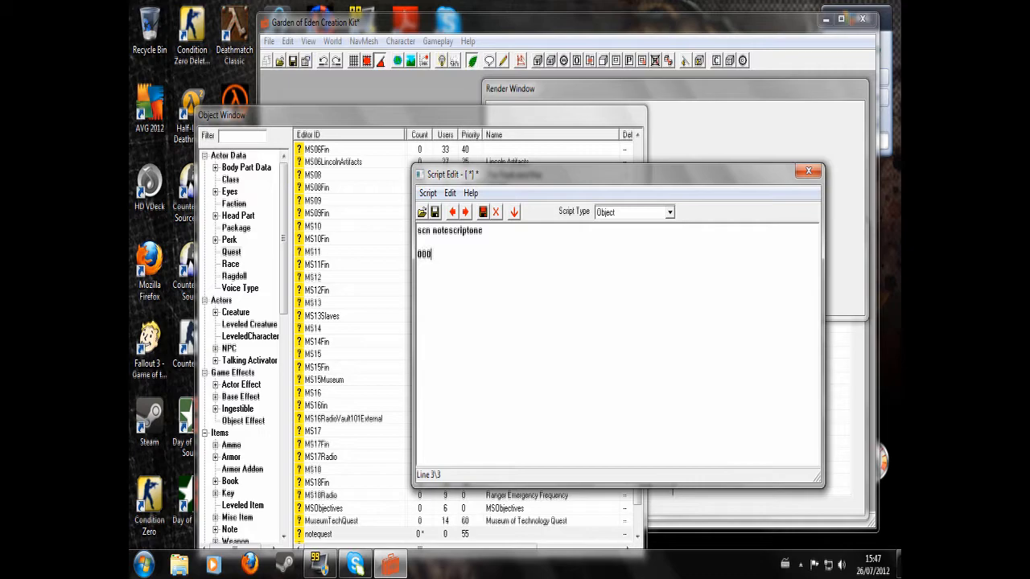
key("backspace")
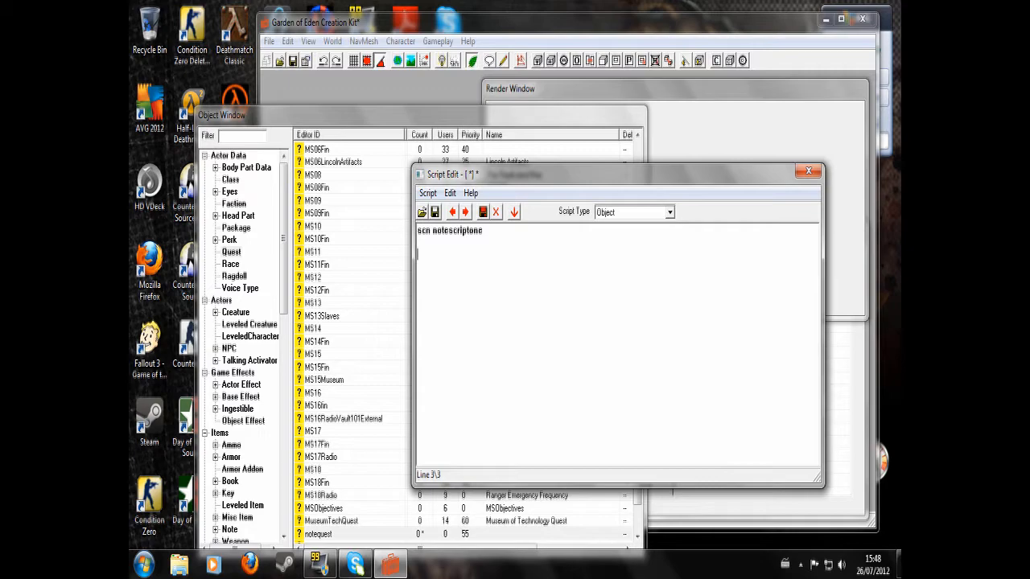
Type the begin gamemode line, then erase a mistyped getstage condition
type("begin gamemode")
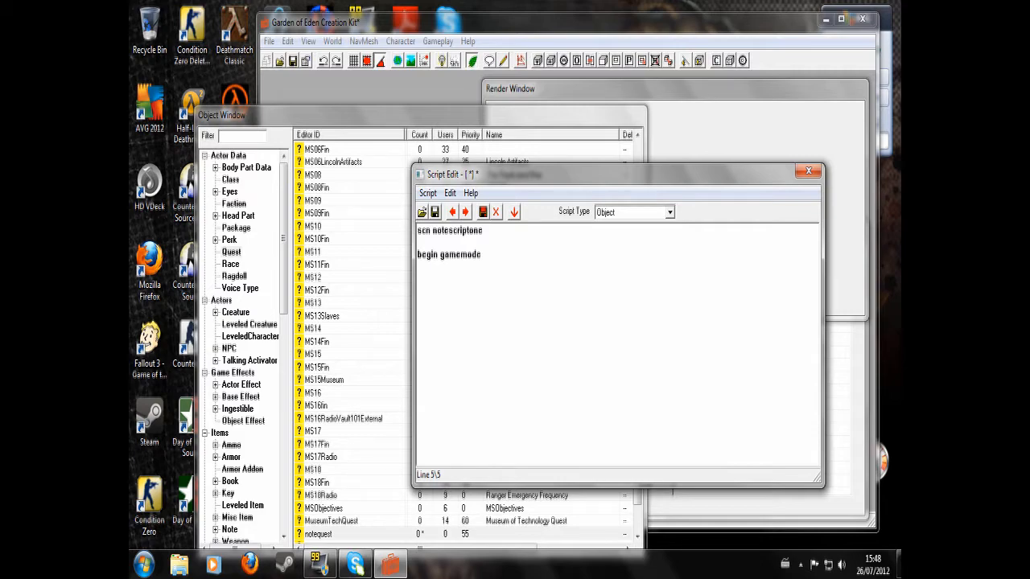
type("if ge")
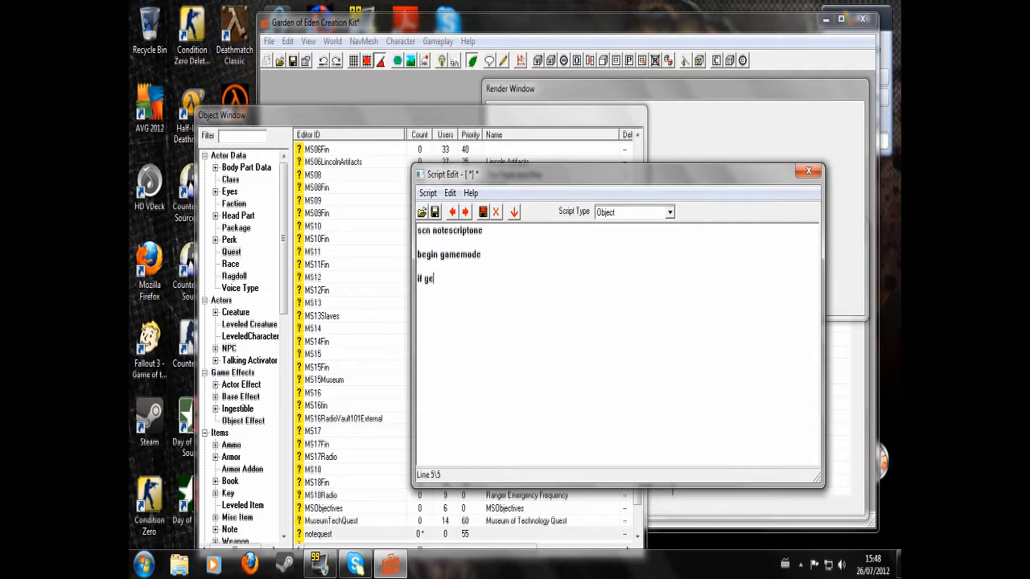
type("tstae")
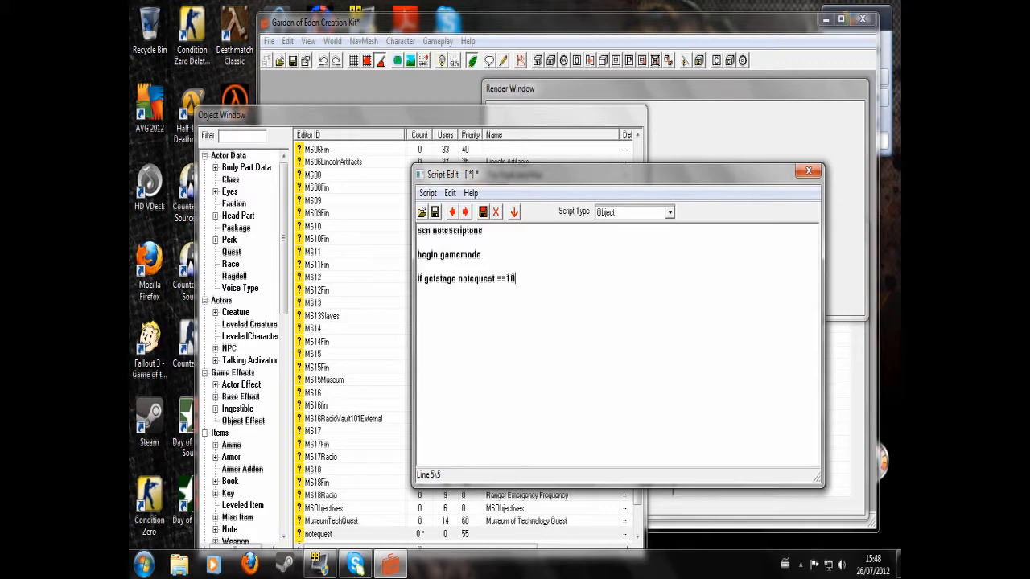
key("Backspace")
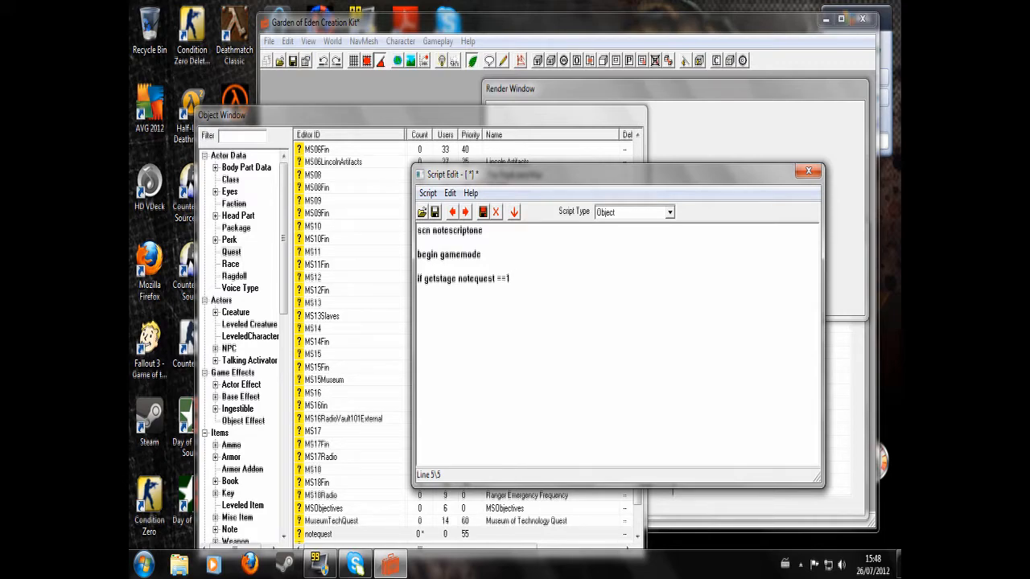
key("BackSpace")
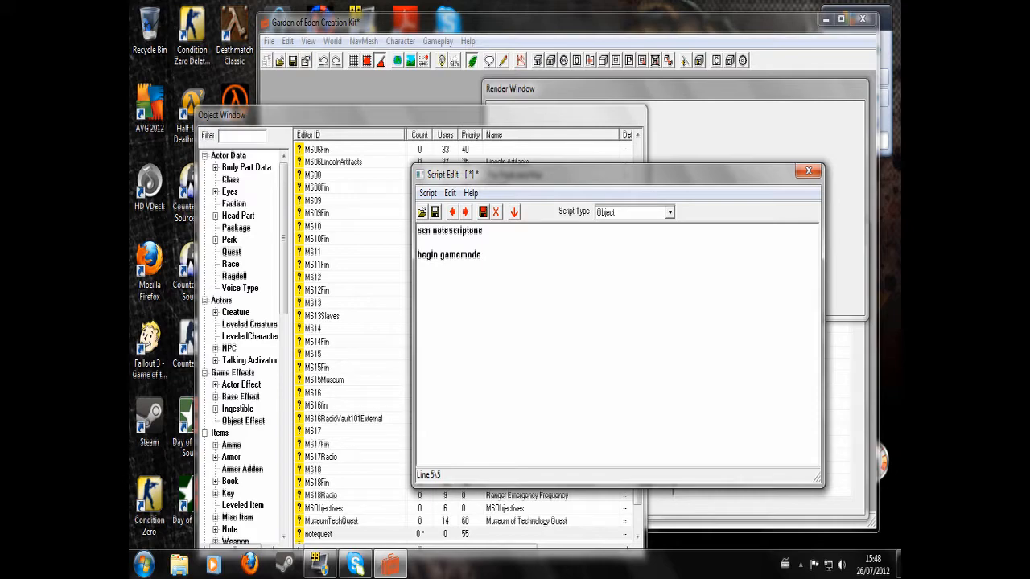
Add 'if player.GetHasNote mynote == 1', 'setstage notequest 20', endif and end
type("if player")
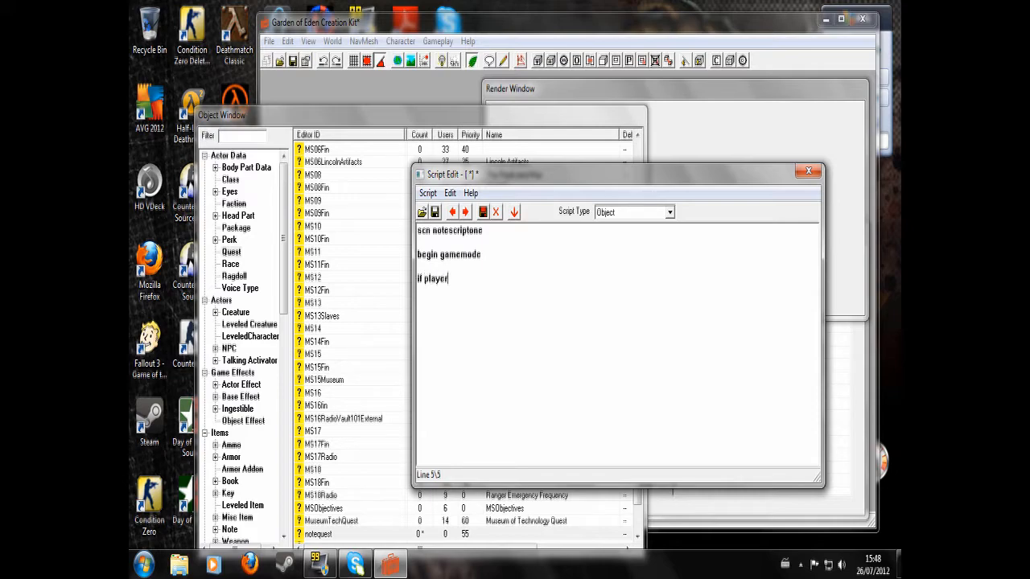
type(".gethasnote")
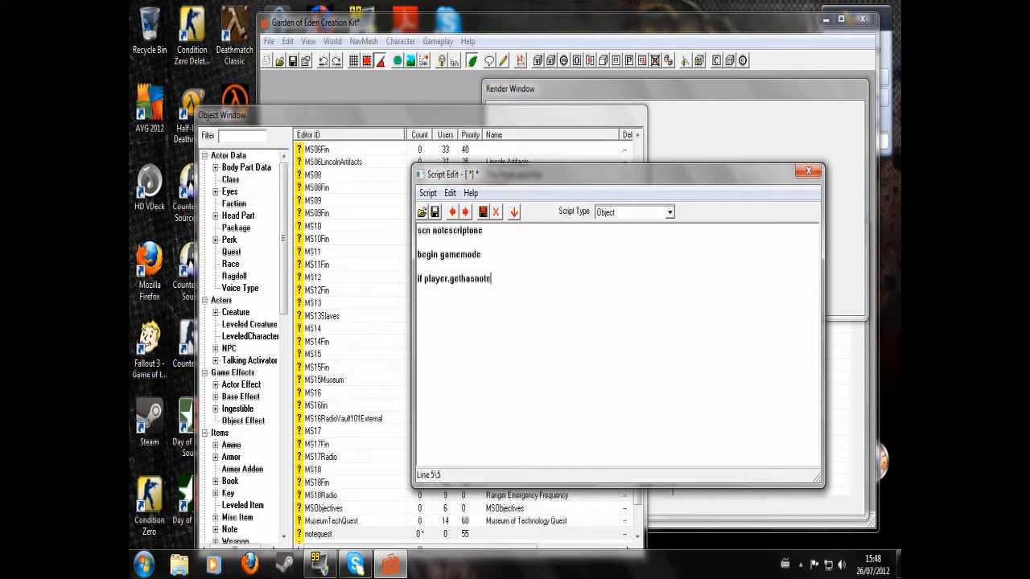
type("mynote")
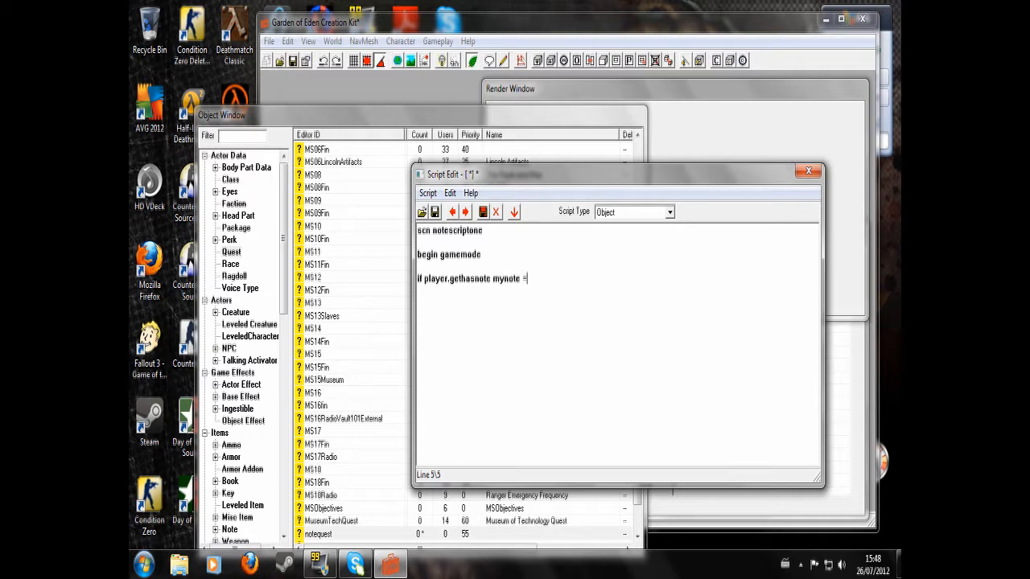
type("=1")
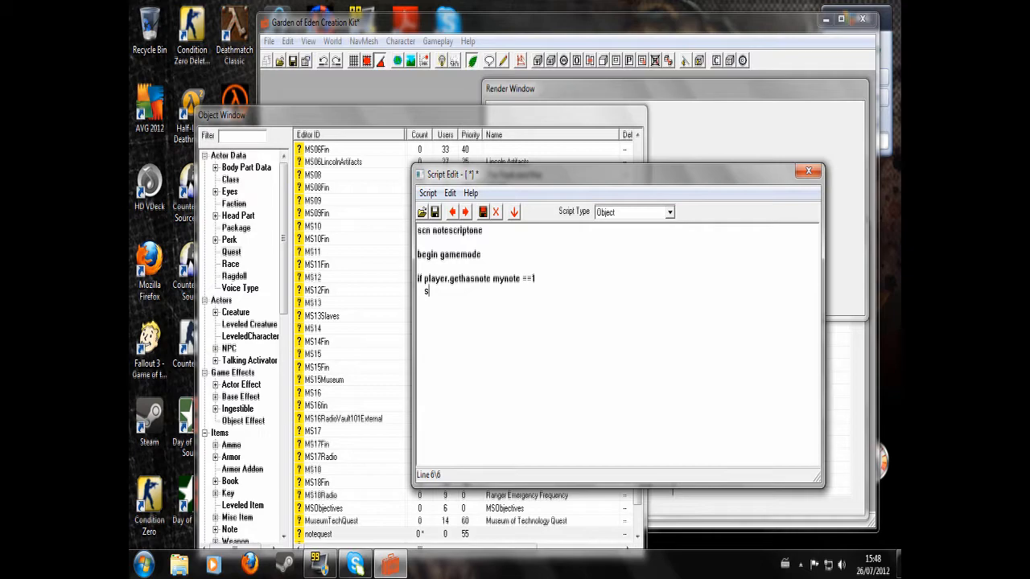
type("etstage")
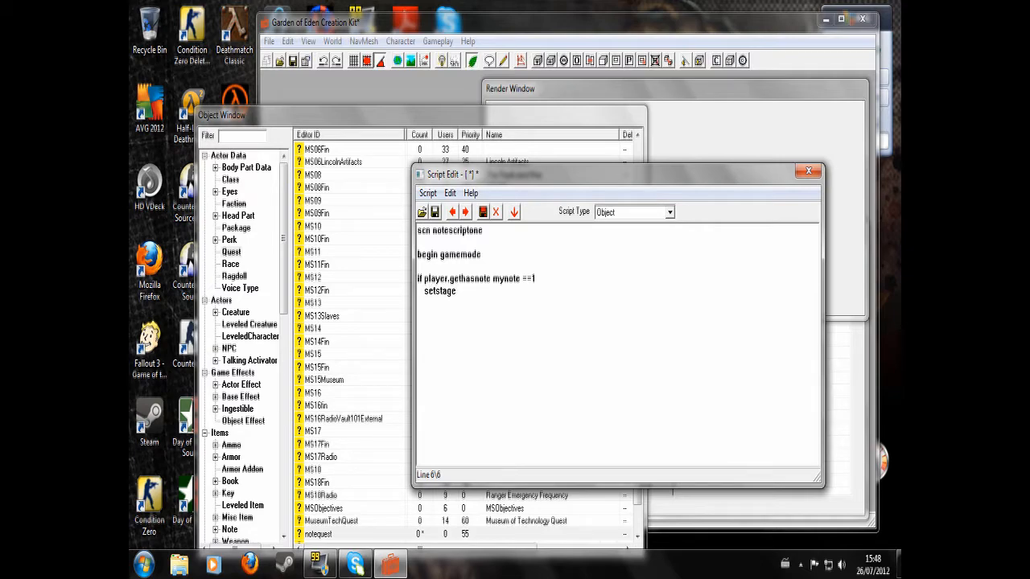
type("note")
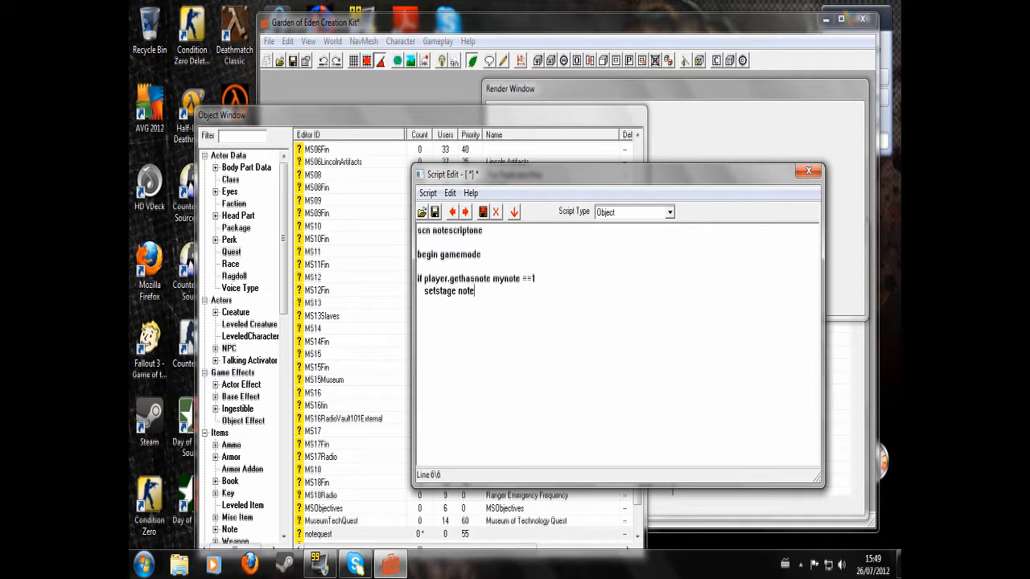
type("quest 20")
type("wi")
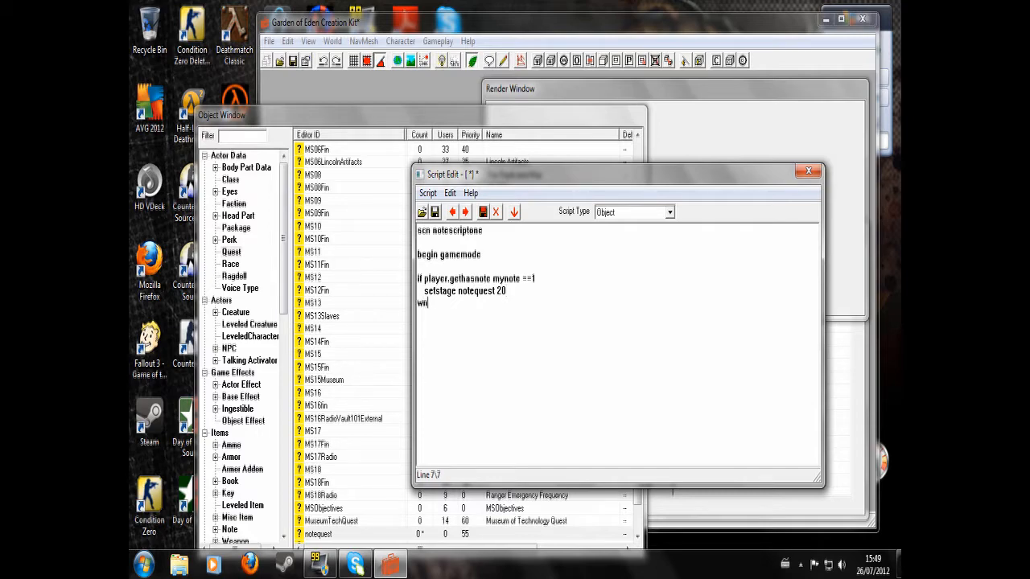
type("end i")
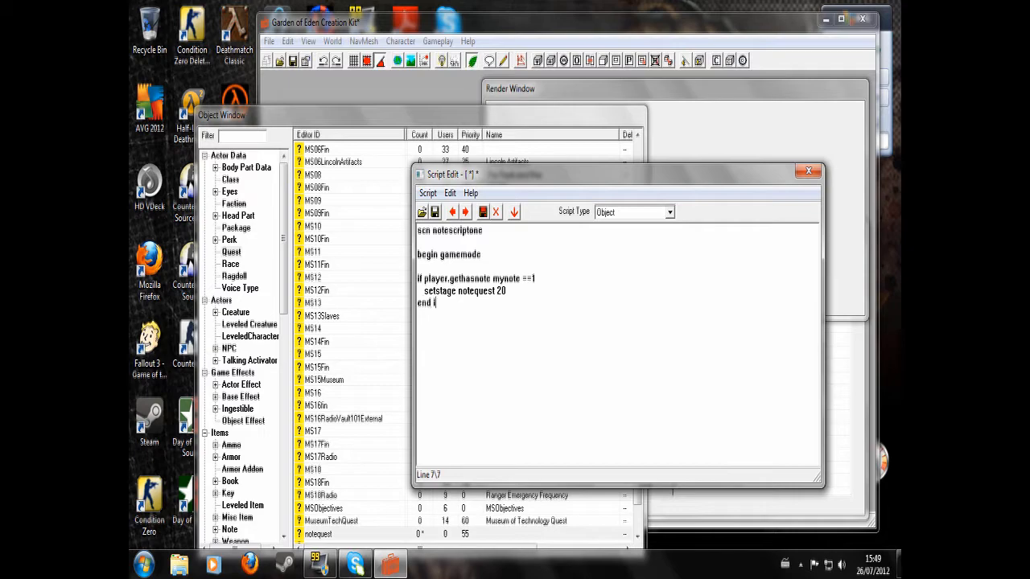
type("if")
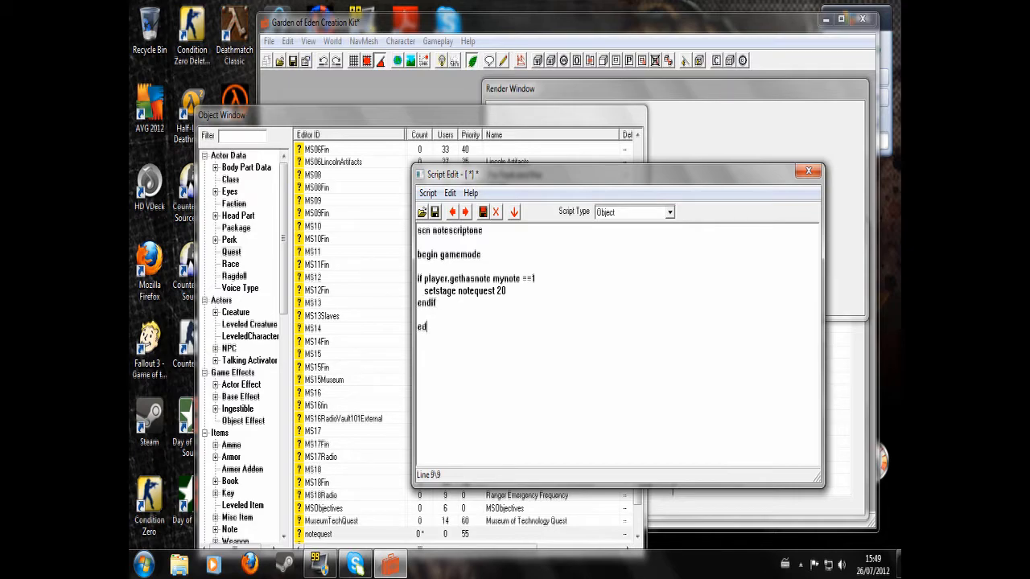
type("d")
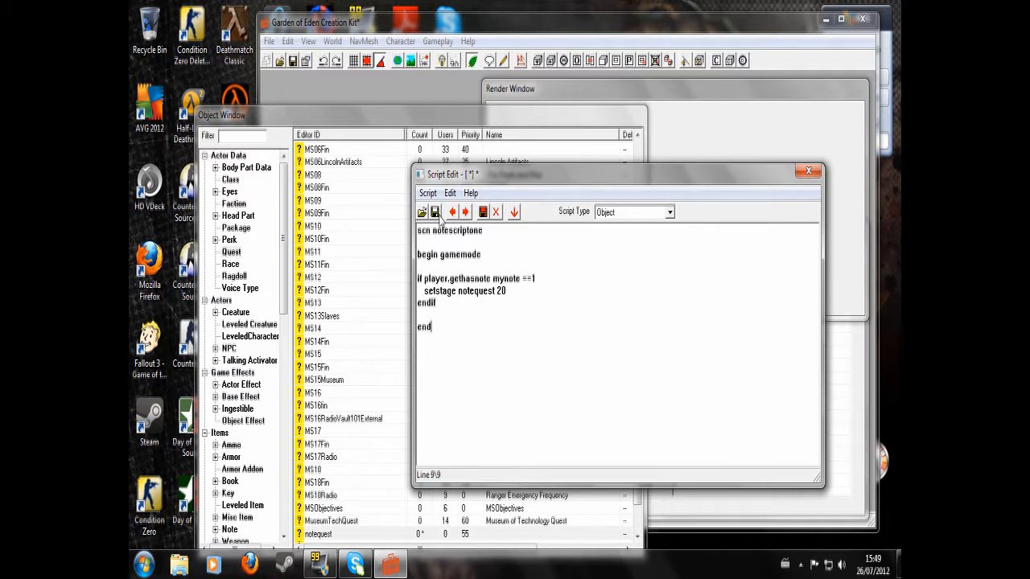
Switch notescriptone to a Quest script and select it as notequest's script
left_click(669, 213)
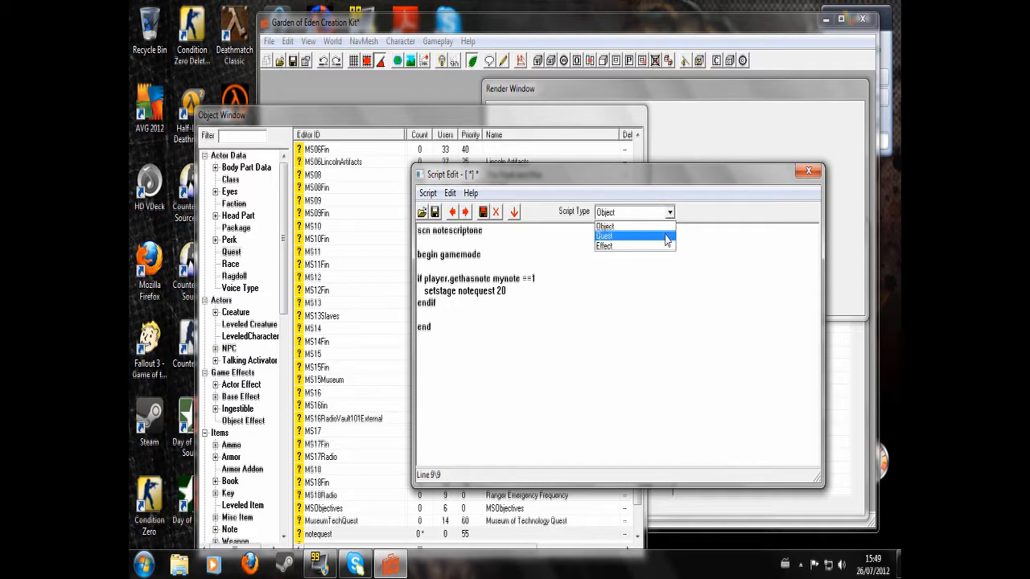
left_click(808, 171)
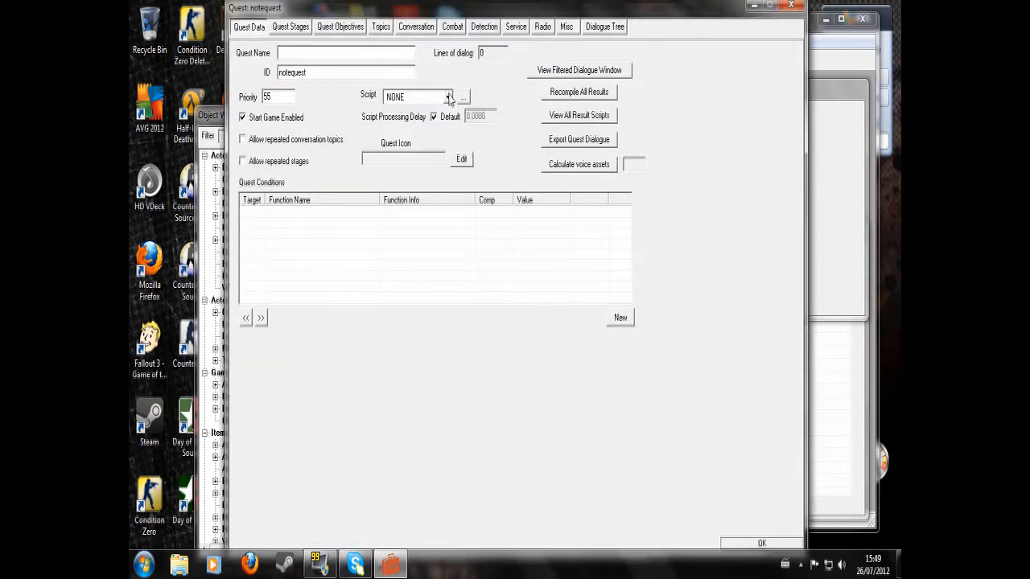
left_click(448, 96)
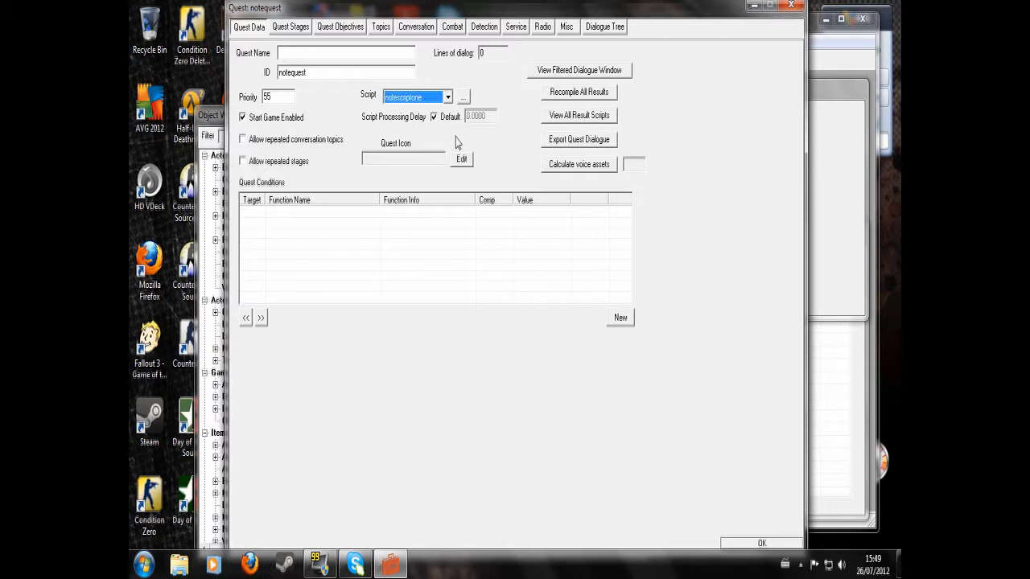
mouse_move(482, 180)
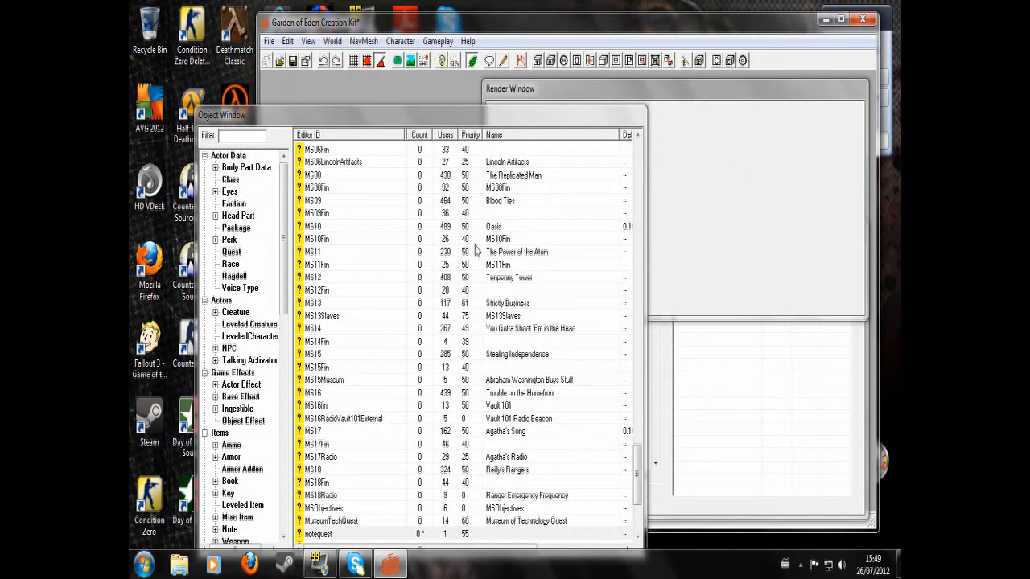
mouse_move(414, 233)
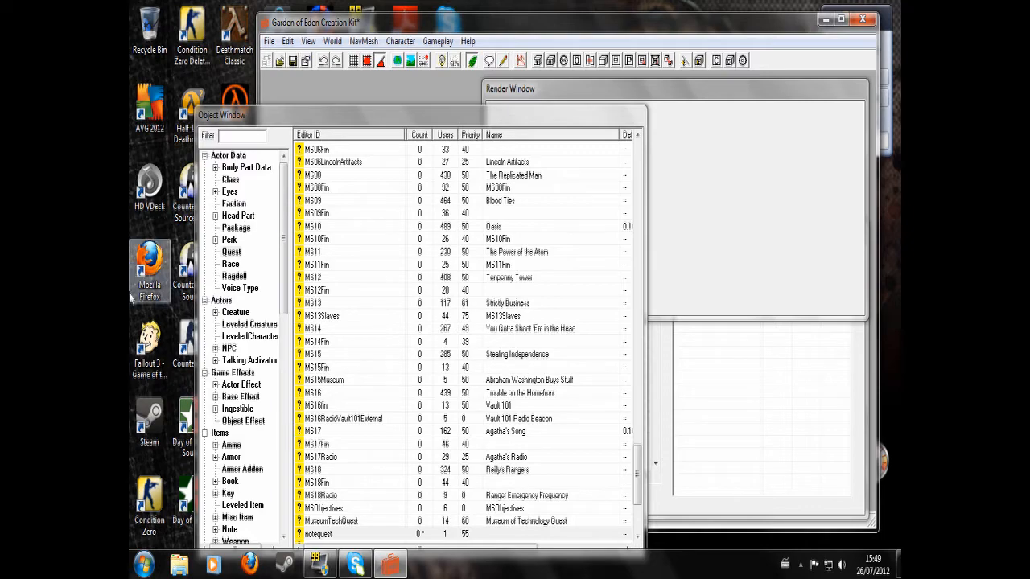
Reopen notequest from the Object Window and review stages 10 and 20
double_click(318, 533)
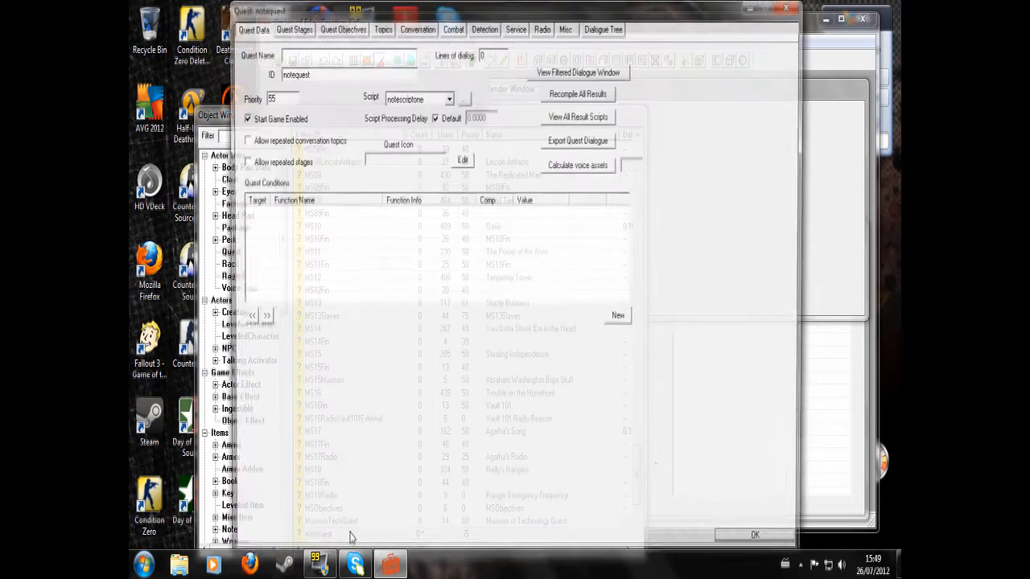
left_click(291, 27)
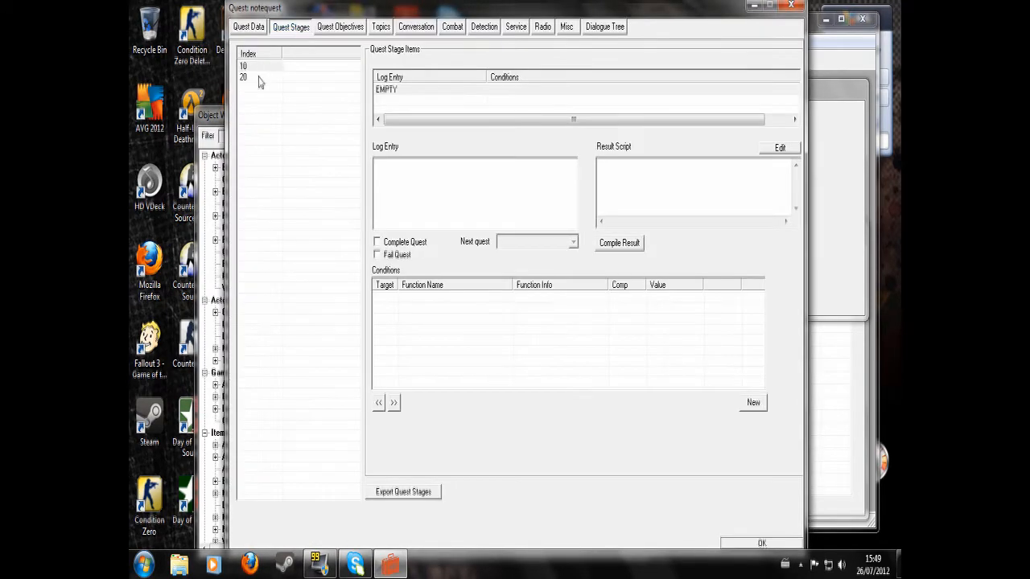
left_click(339, 26)
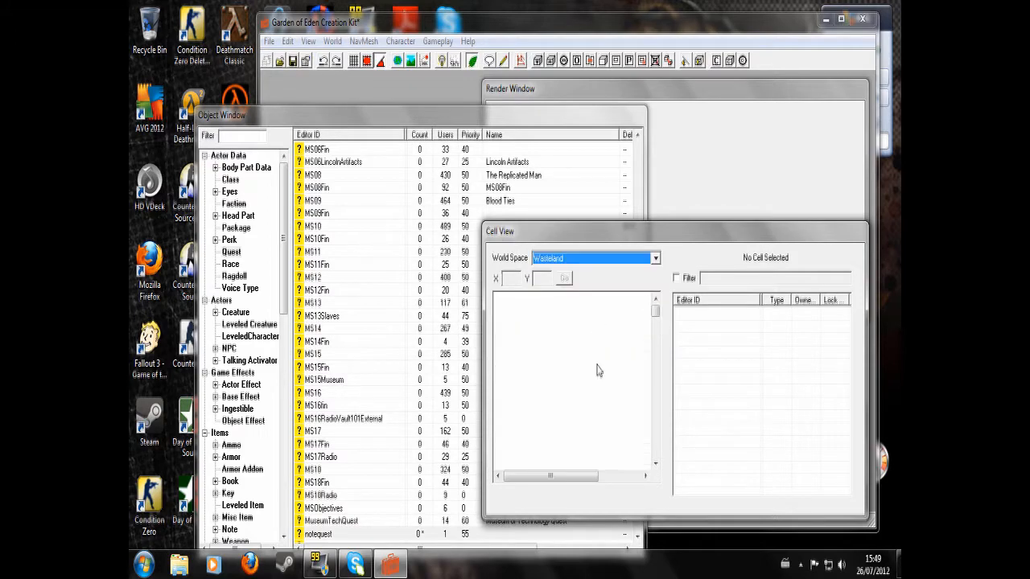
mouse_move(609, 337)
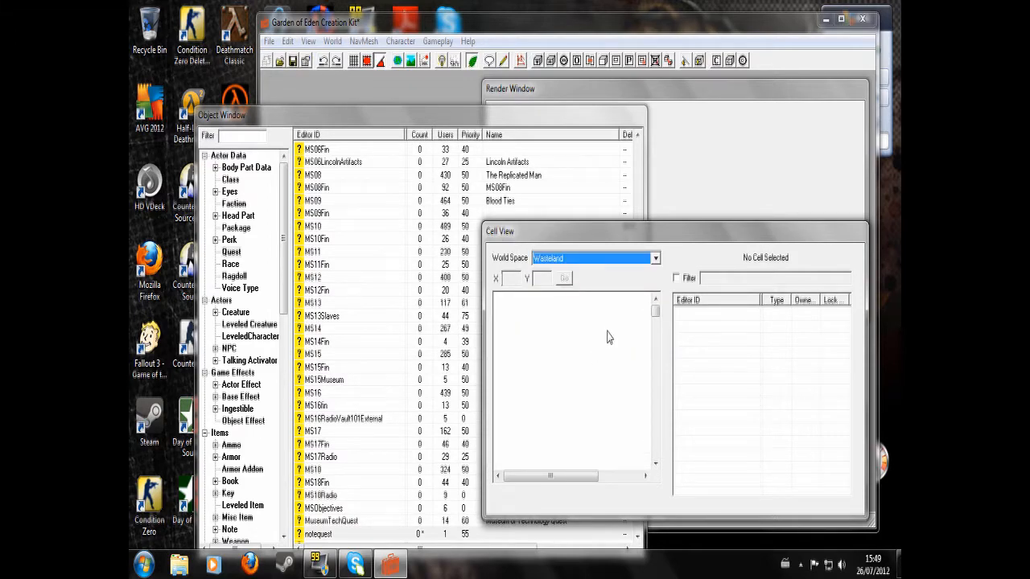
mouse_move(608, 342)
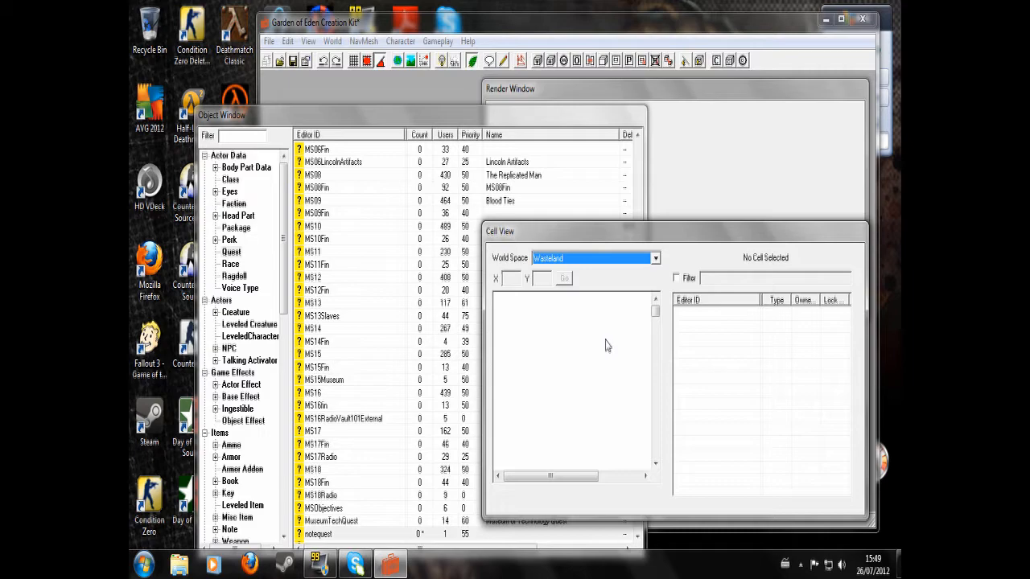
mouse_move(599, 341)
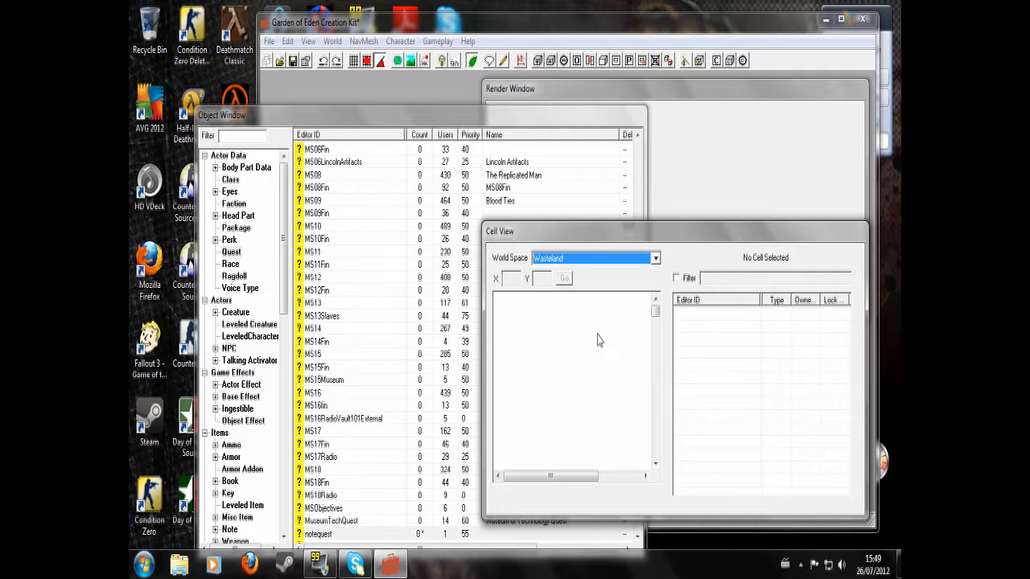
mouse_move(578, 357)
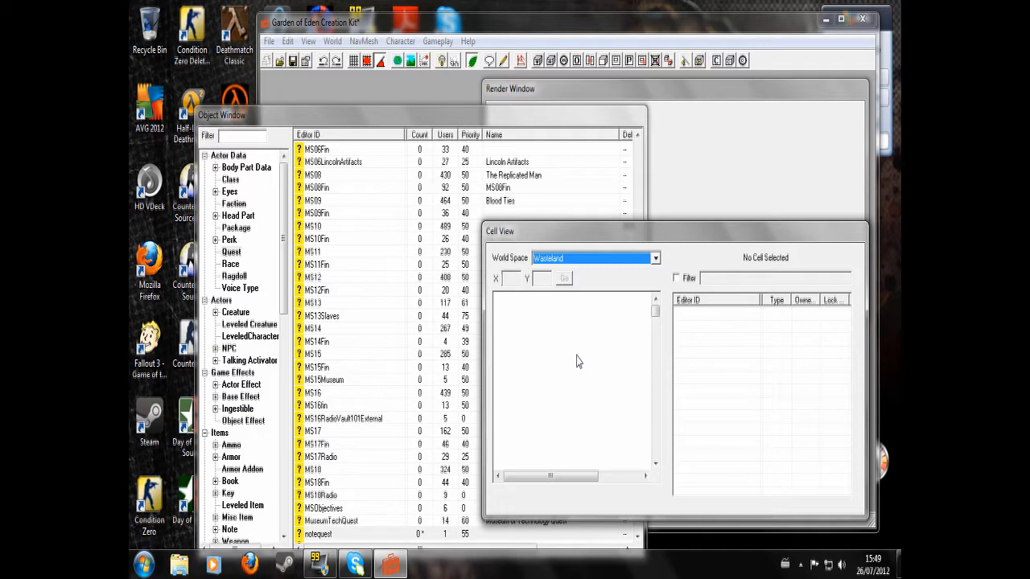
mouse_move(585, 345)
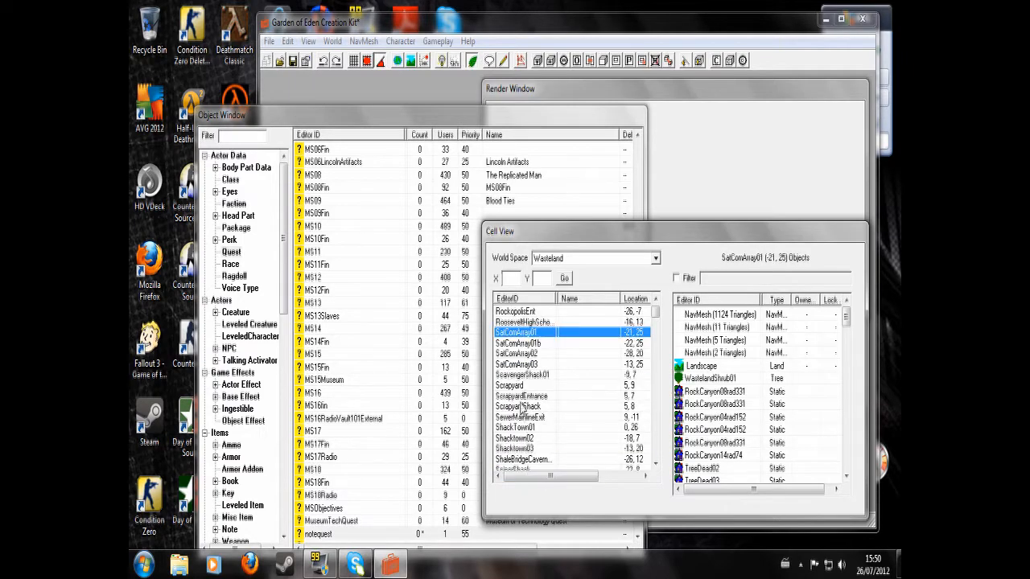
Scroll the Wasteland cell list and load the Springvale exterior
scroll("down", 3)
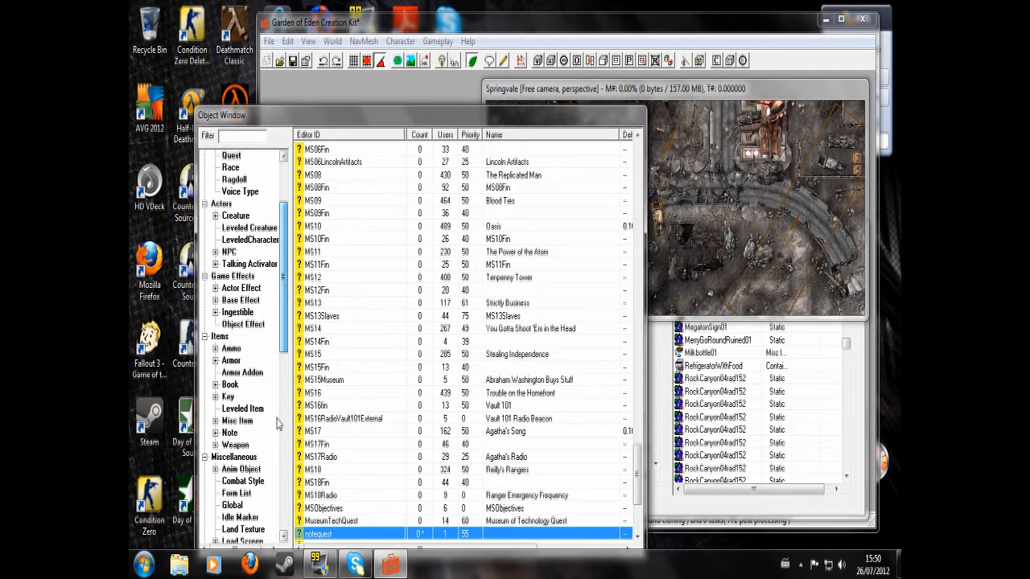
mouse_move(231, 445)
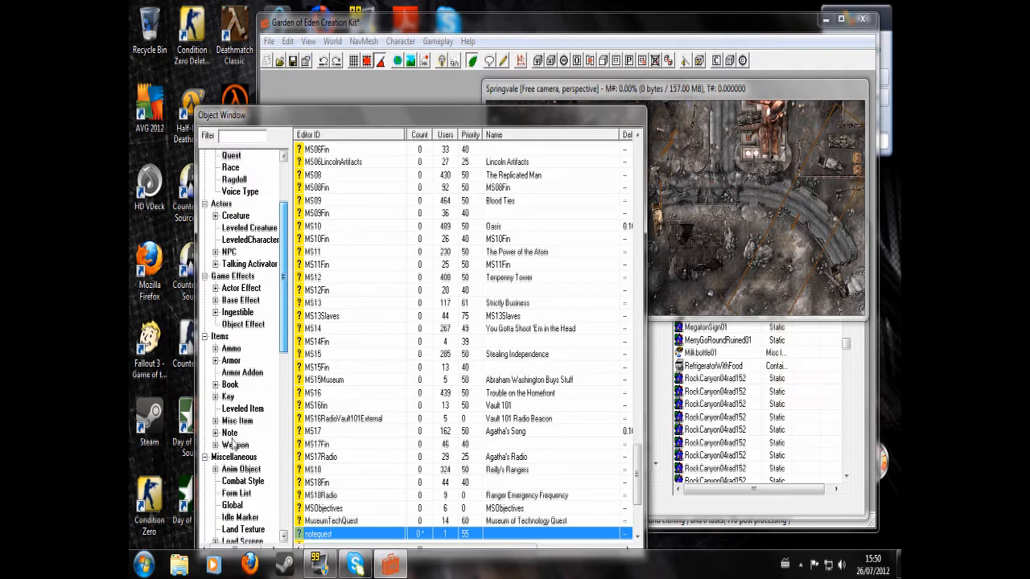
Bring up the Object Window's Note list, with mynote at the bottom
scroll("down", 3)
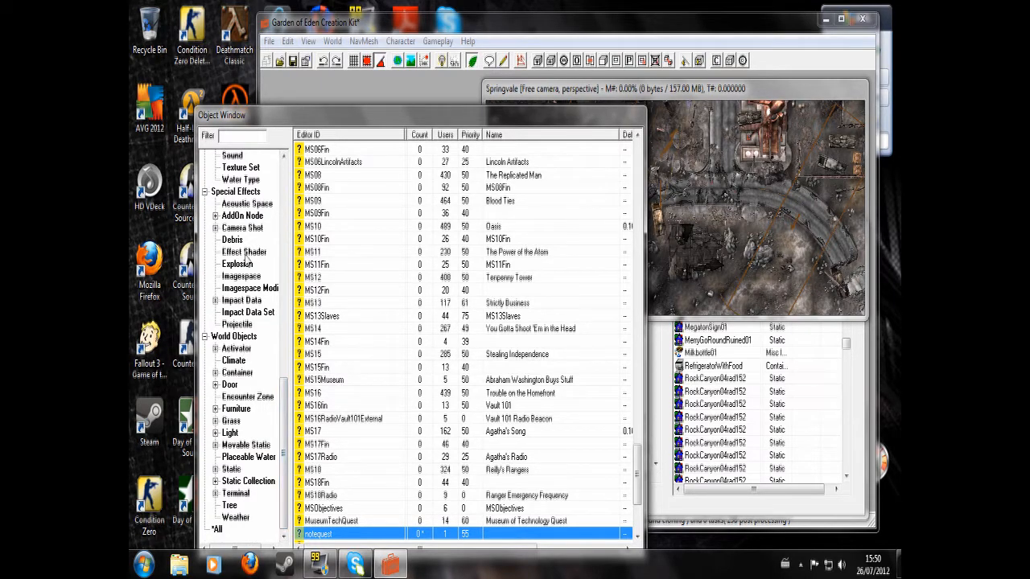
scroll("up", 3)
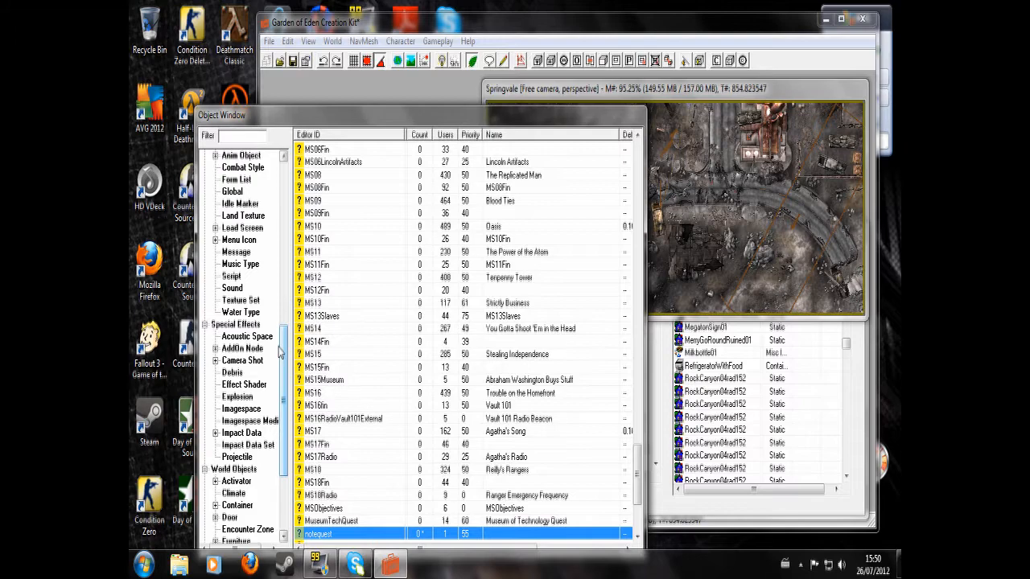
mouse_move(282, 385)
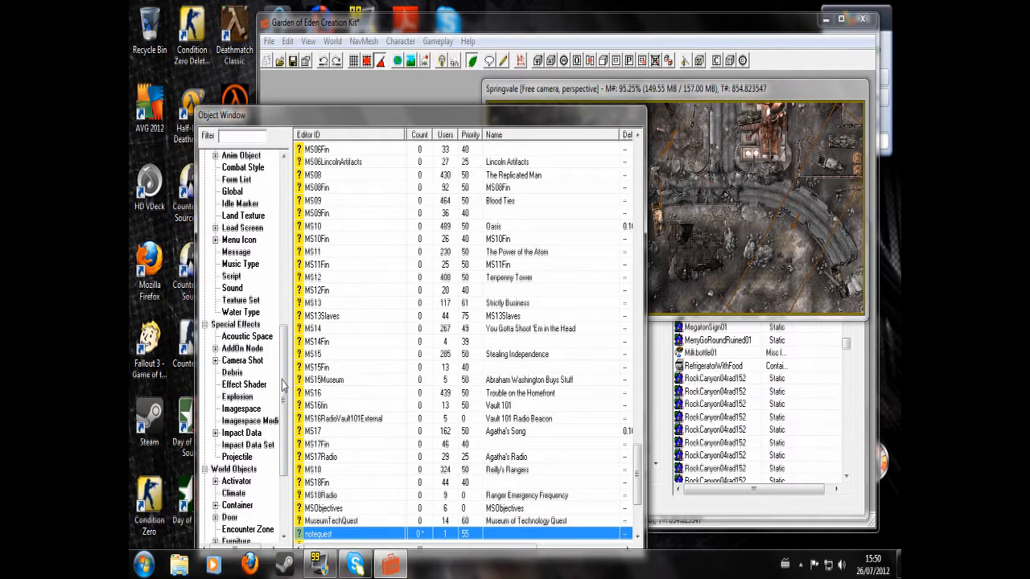
scroll("up", 3)
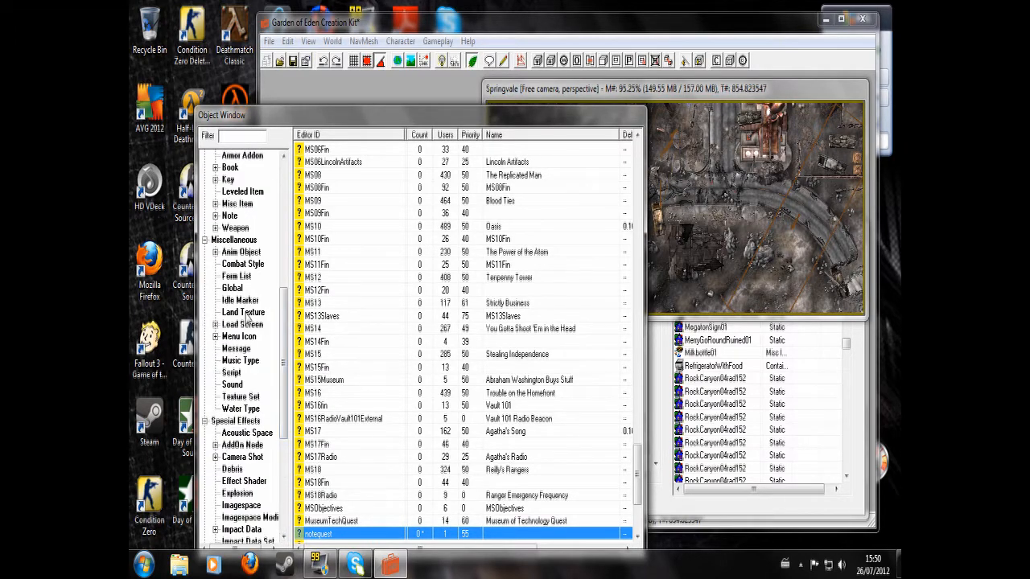
left_click(229, 216)
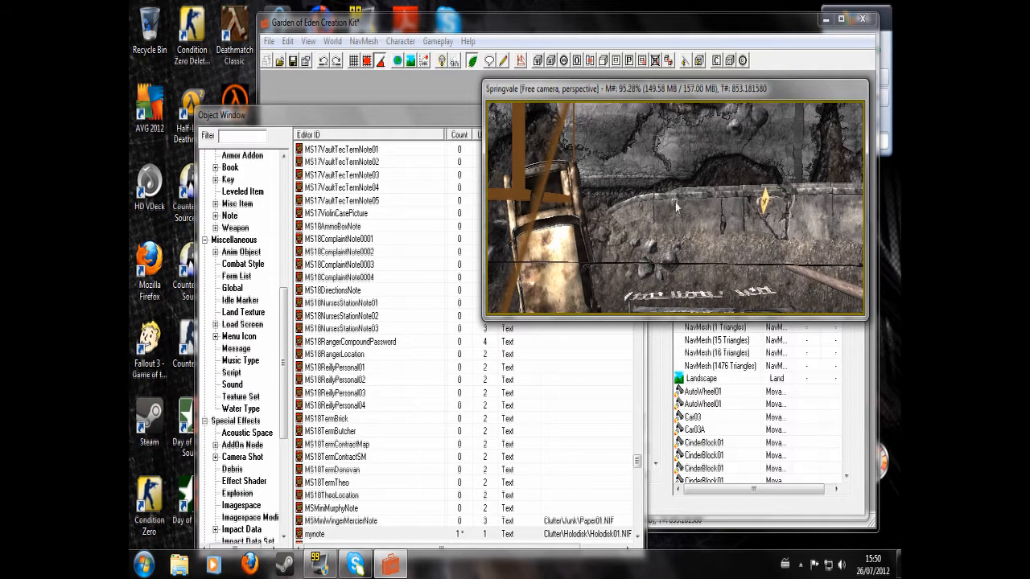
mouse_move(681, 200)
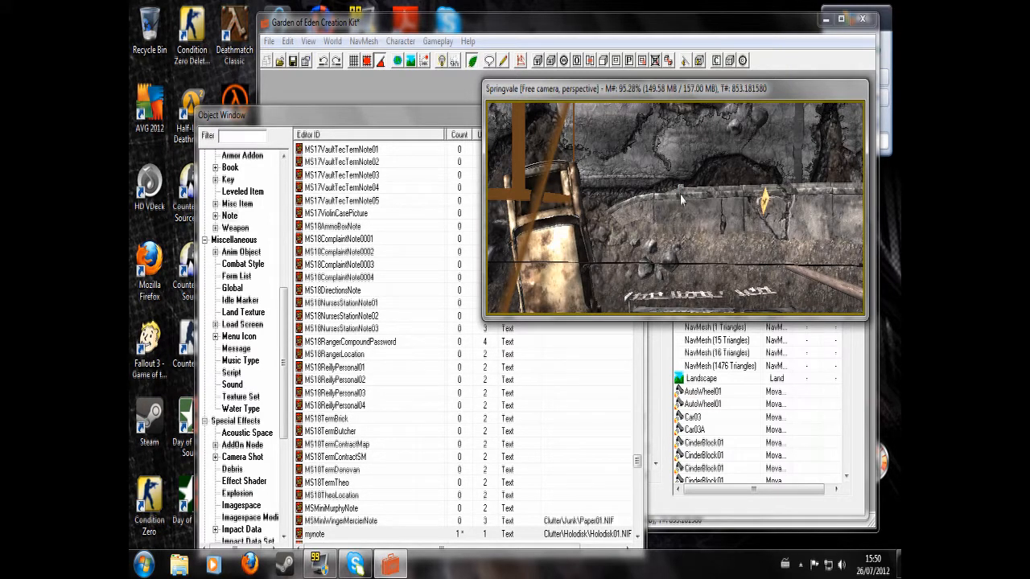
mouse_move(680, 121)
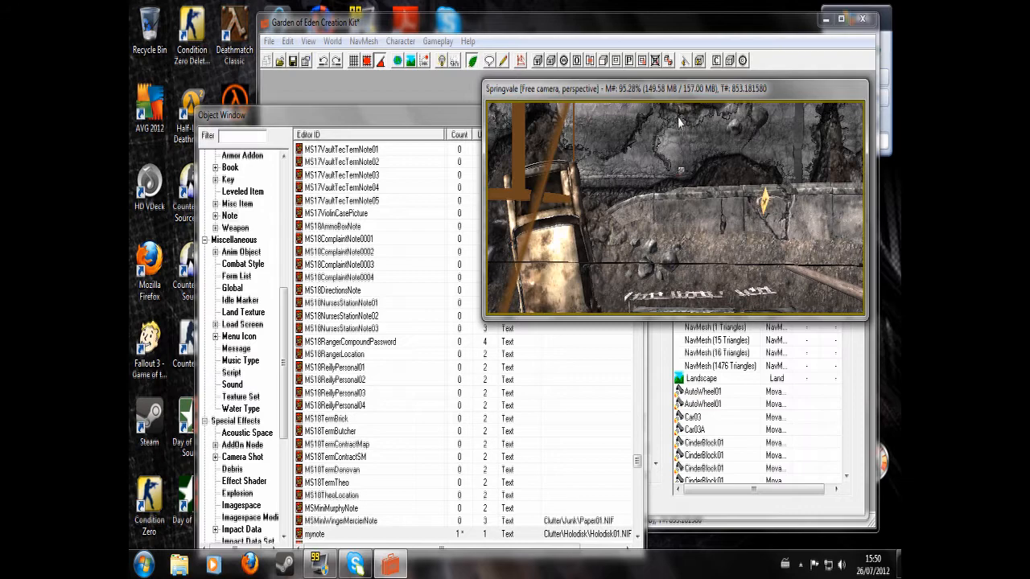
mouse_move(688, 173)
type("scn n")
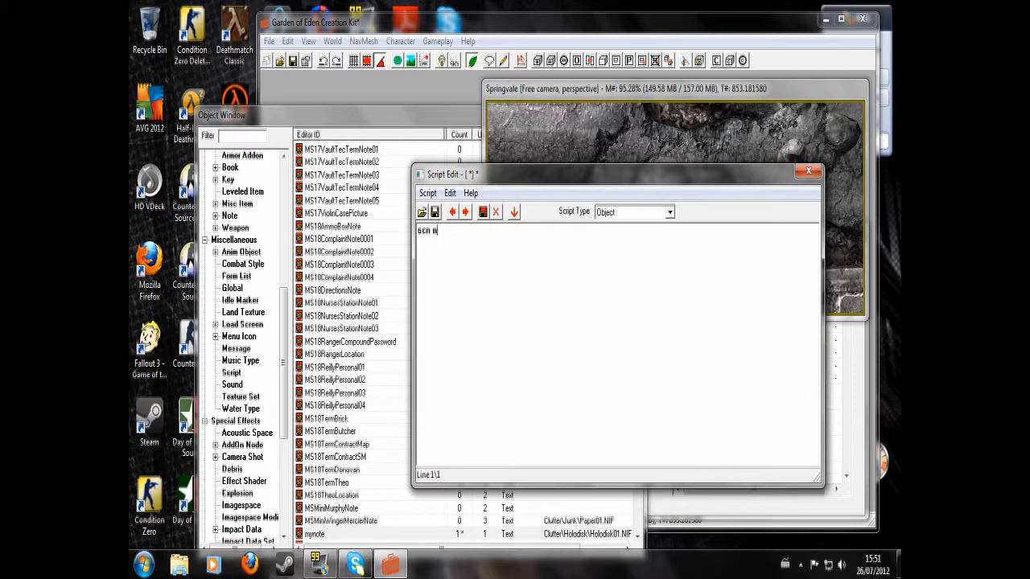
Name the script notescripttwo and start a 'begin OnTriggerEnter player' block
type("otescri")
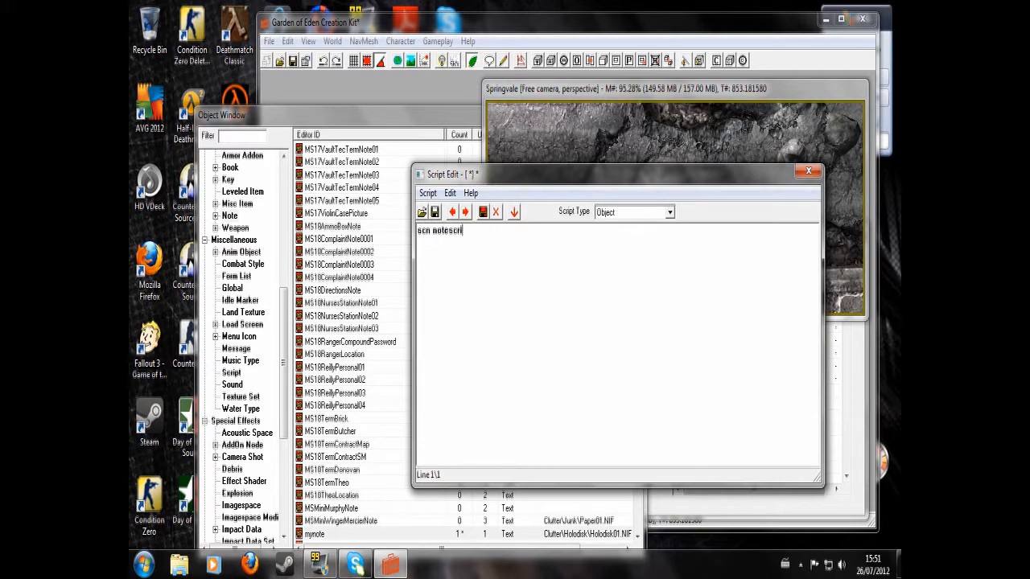
type("pttwo")
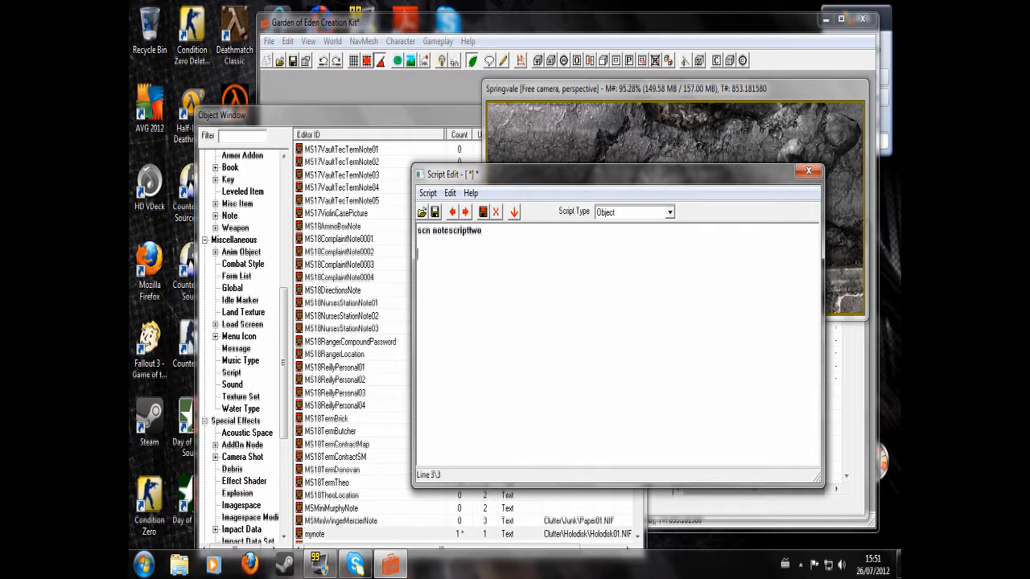
type("begin ontri")
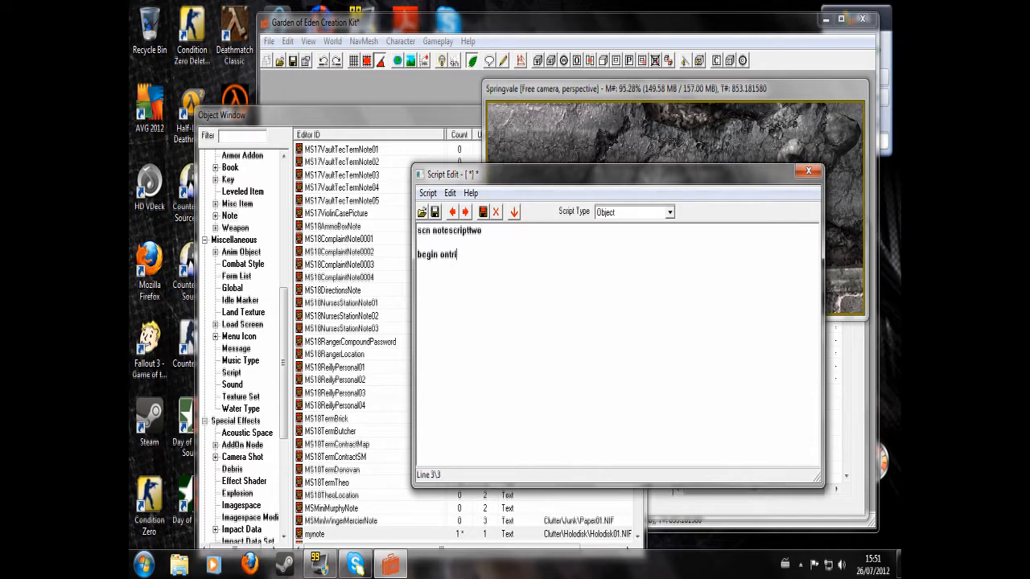
type("ggerenter pla")
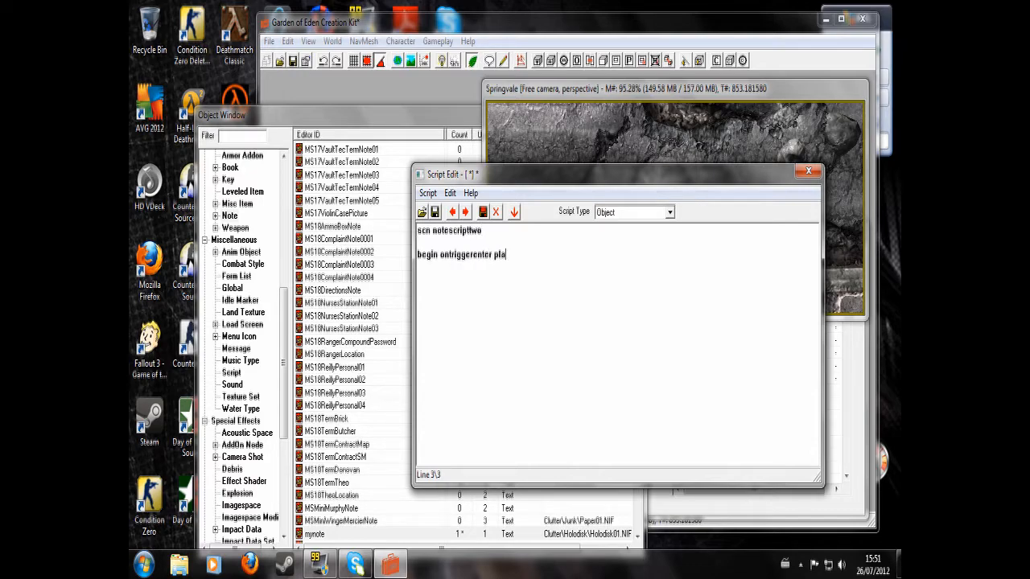
type("yer")
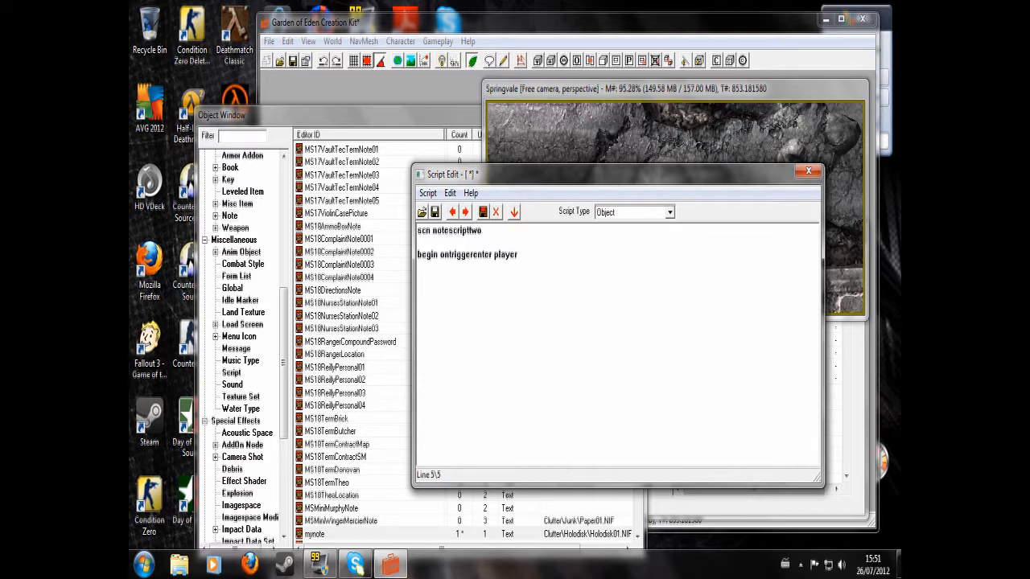
Add the mynote check setting notequest to stage 20, close with endif/end, and save
type("if player.g")
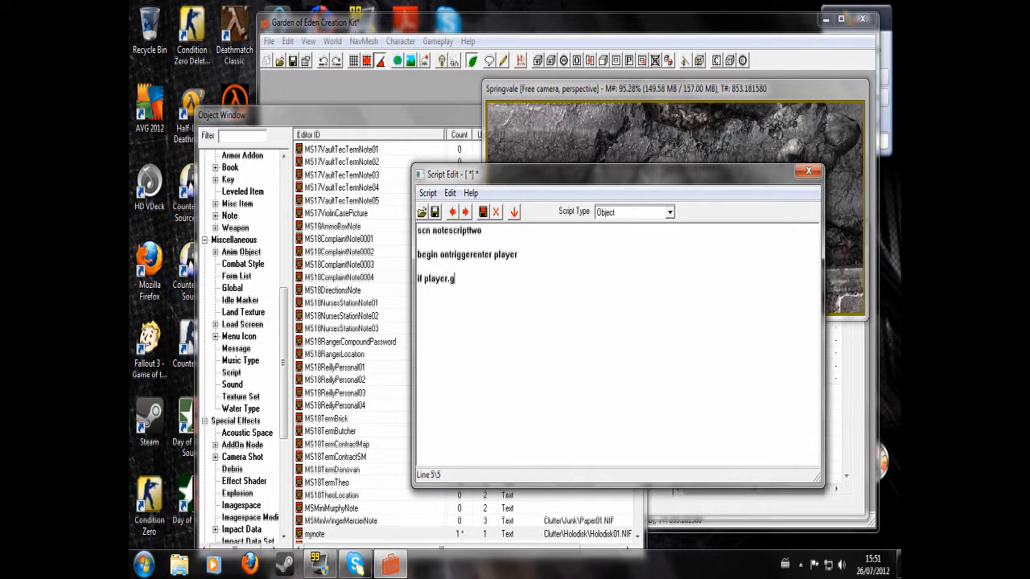
type("etitemc")
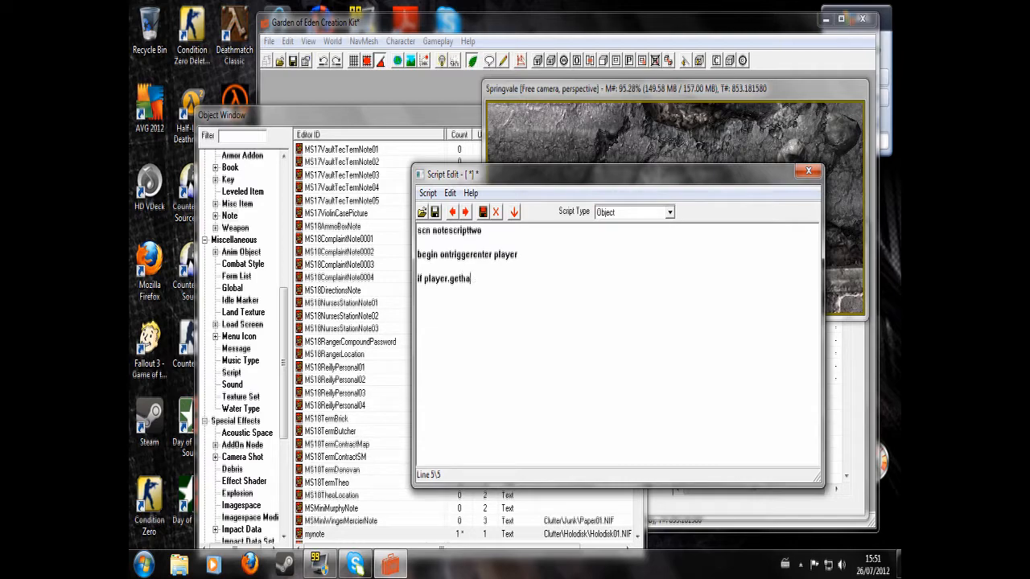
type("snote")
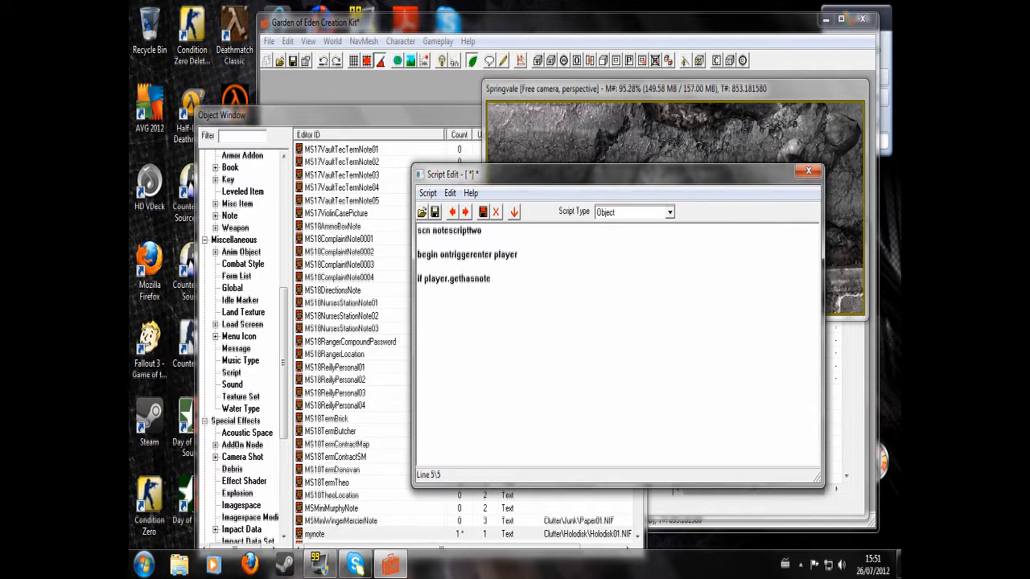
type("mynote")
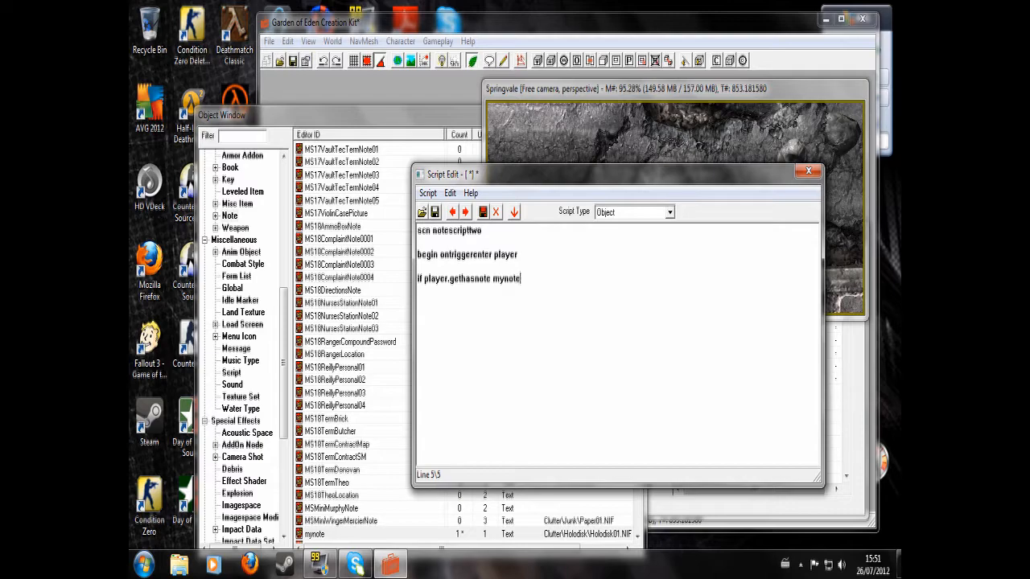
type("==1")
type("se")
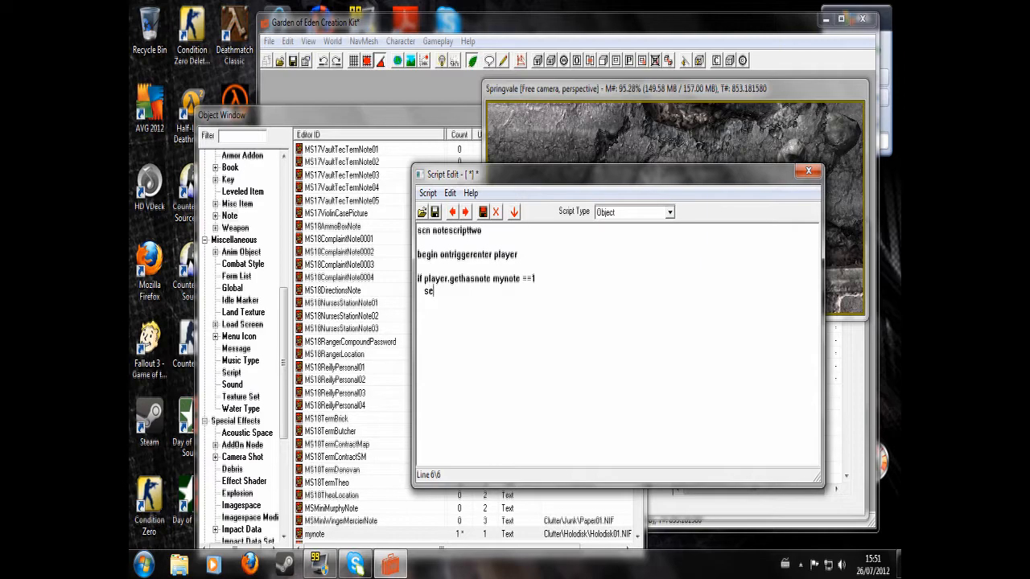
type("tstage")
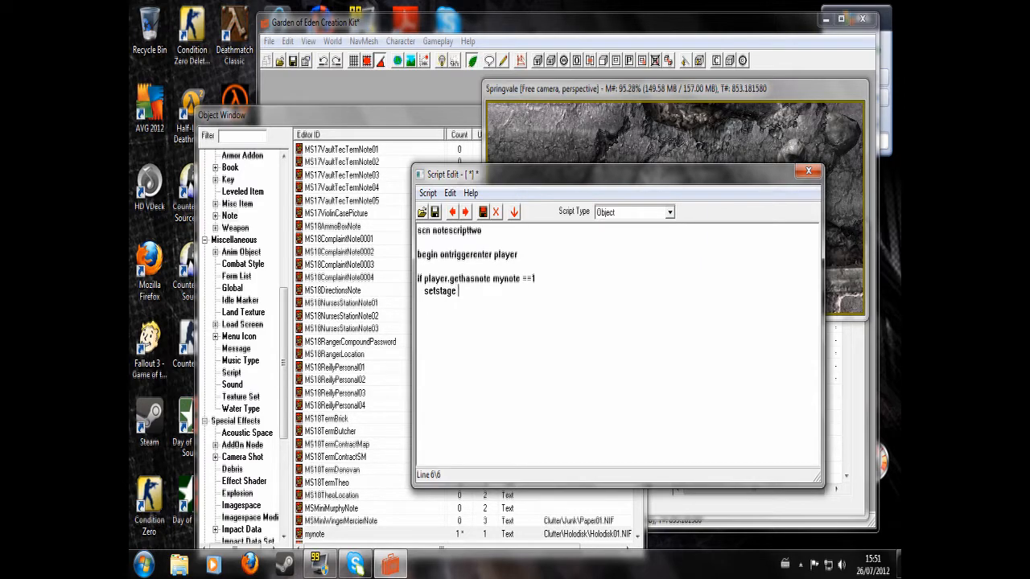
type("not")
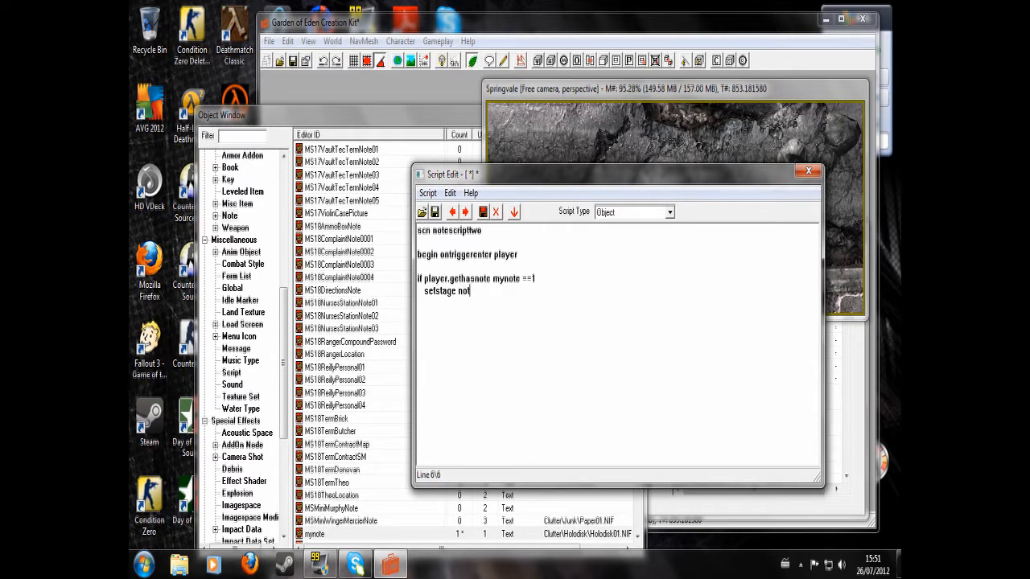
type("equ")
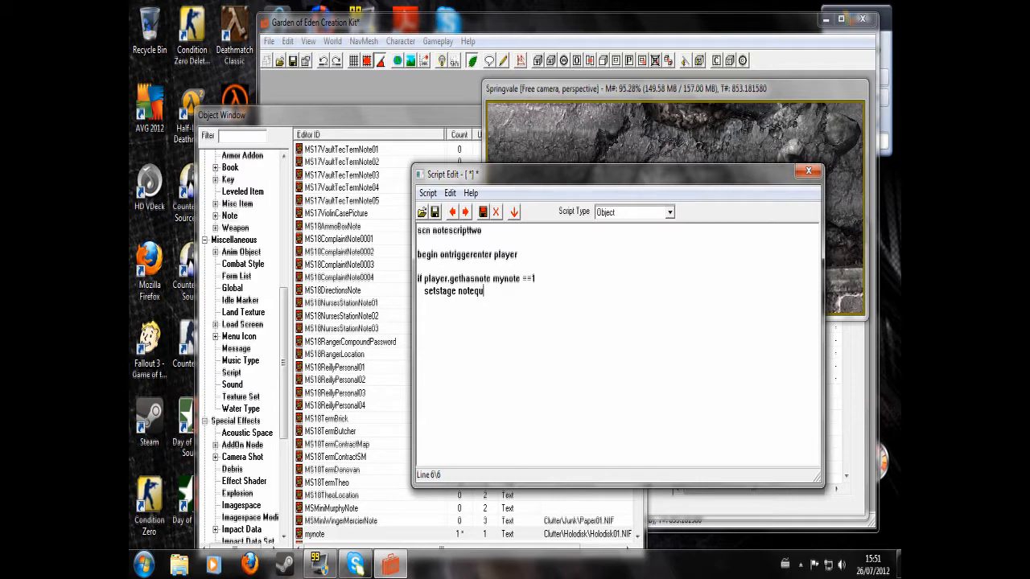
type("est 20")
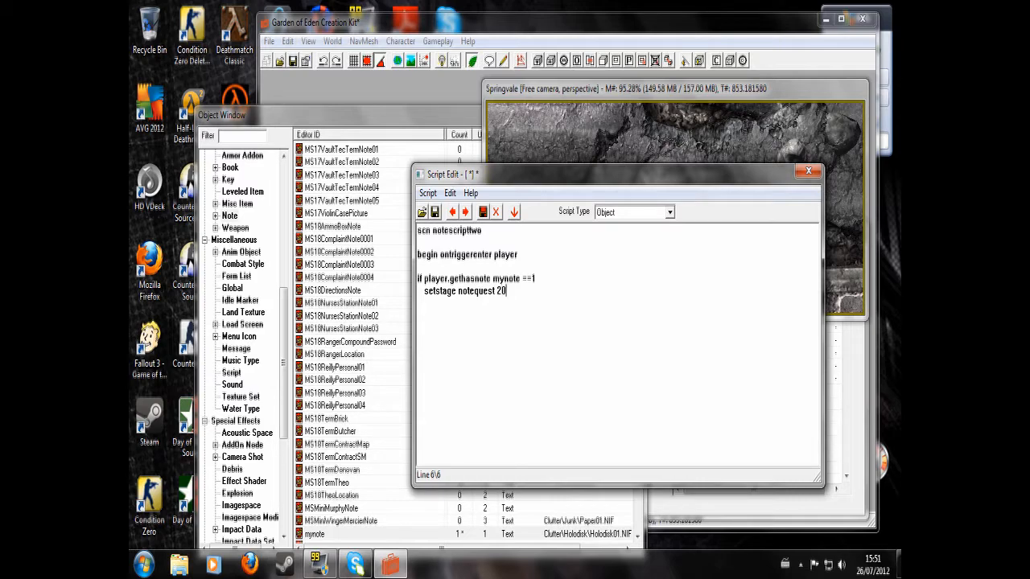
type("endif")
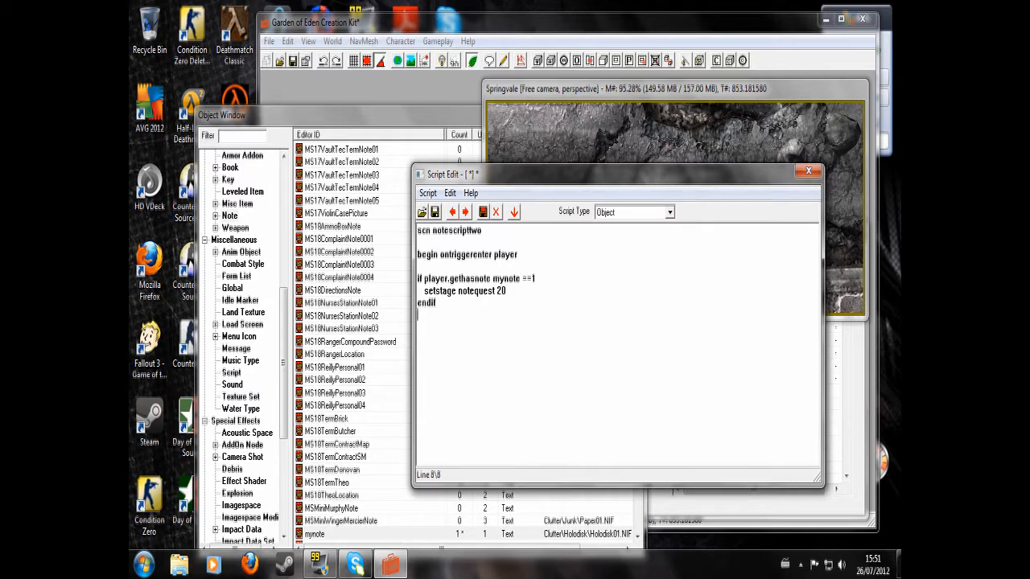
type("end")
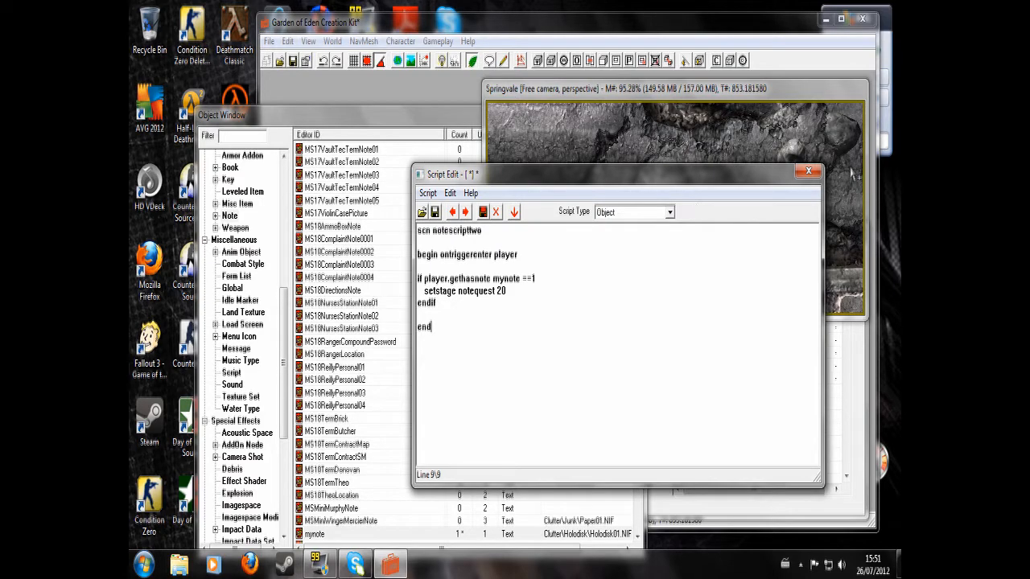
left_click(809, 171)
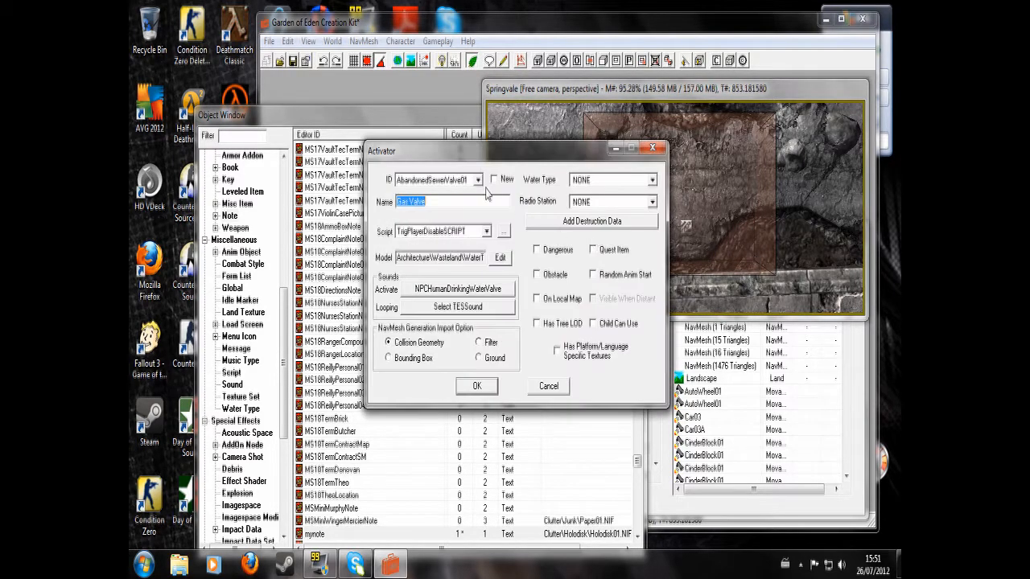
Make the trigger a new activator notetrigger with script notescripttwo and confirm
left_click(494, 178)
type("notetrigger")
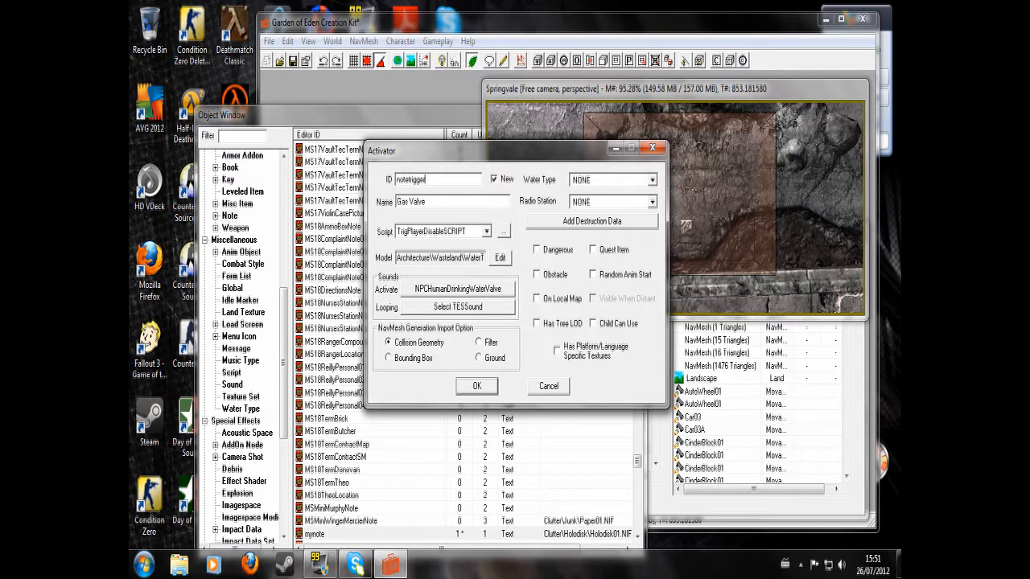
left_click(485, 232)
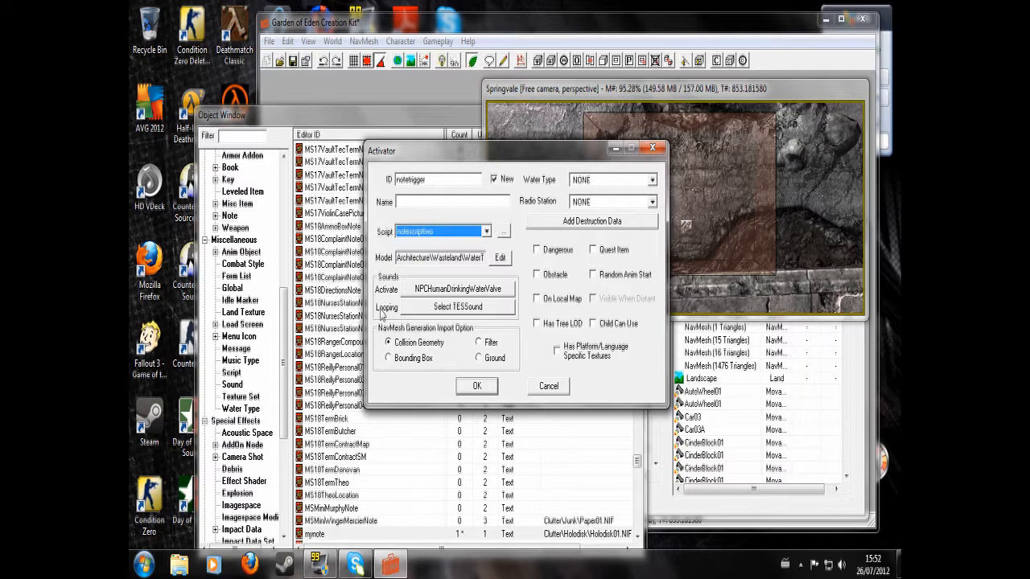
left_click(476, 386)
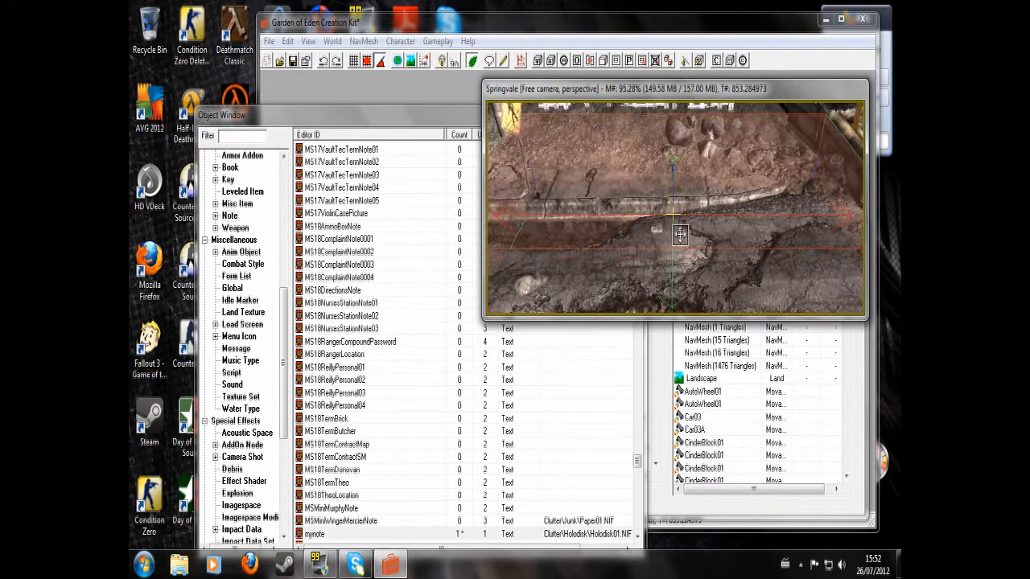
left_click_drag(680, 233, 769, 225)
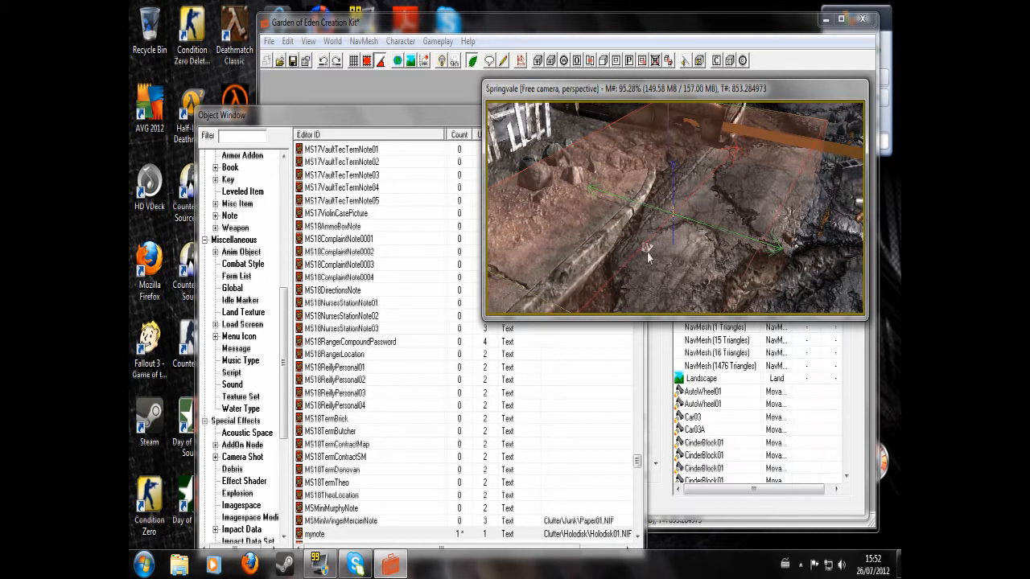
left_click_drag(651, 258, 724, 197)
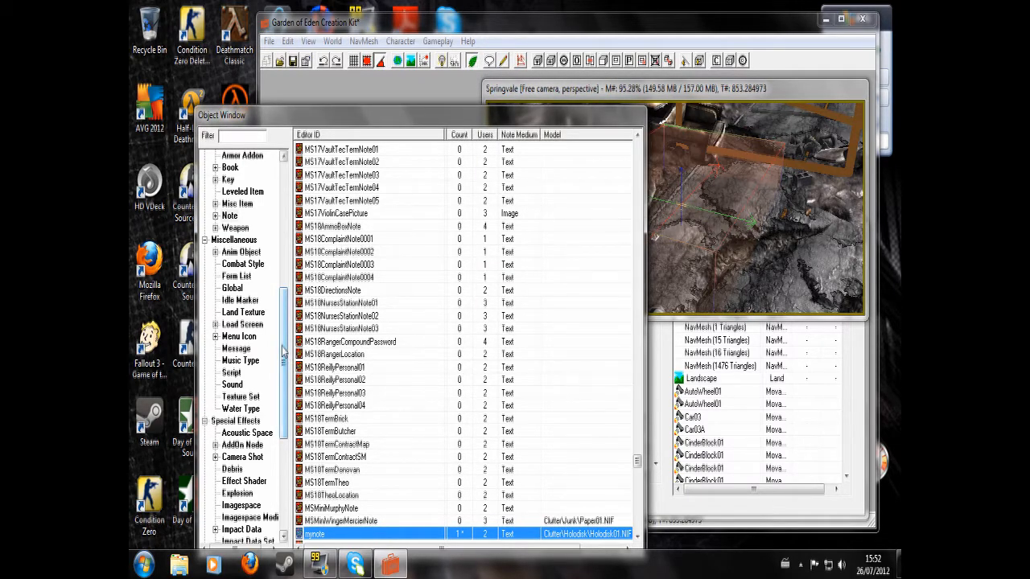
Filter the misc items in the Object Window by 'book'
scroll("up", 3)
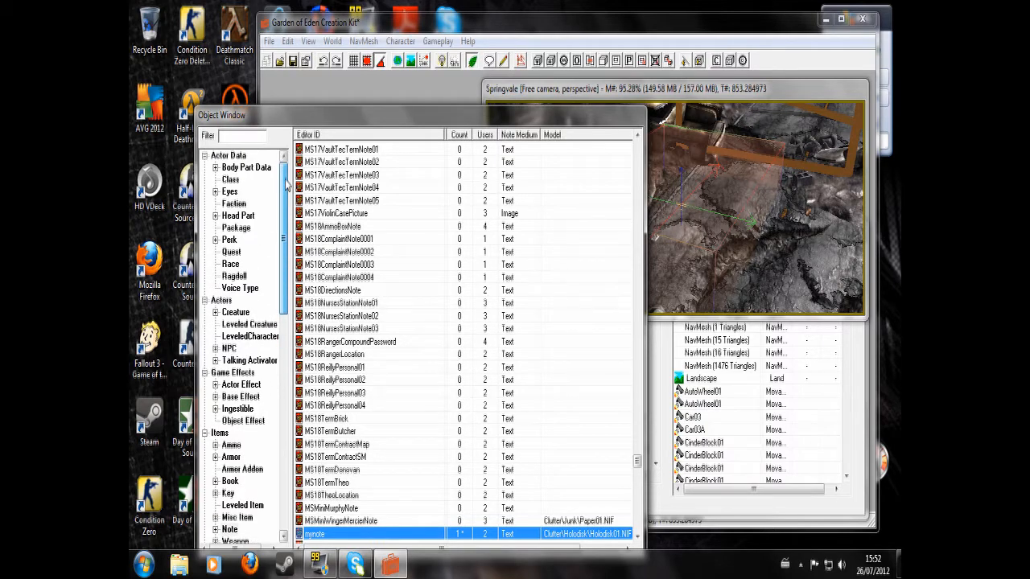
scroll("down", 3)
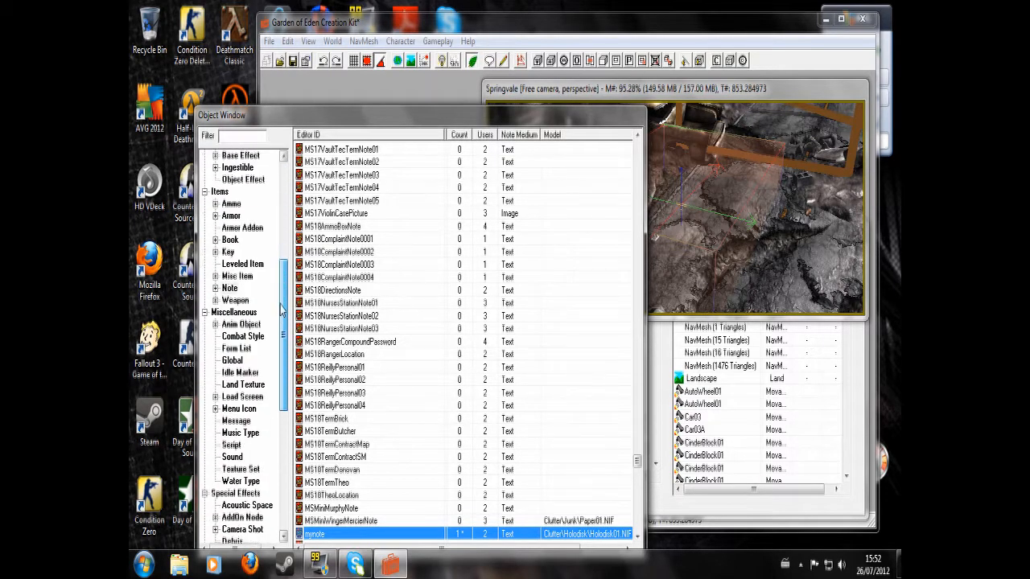
mouse_move(229, 289)
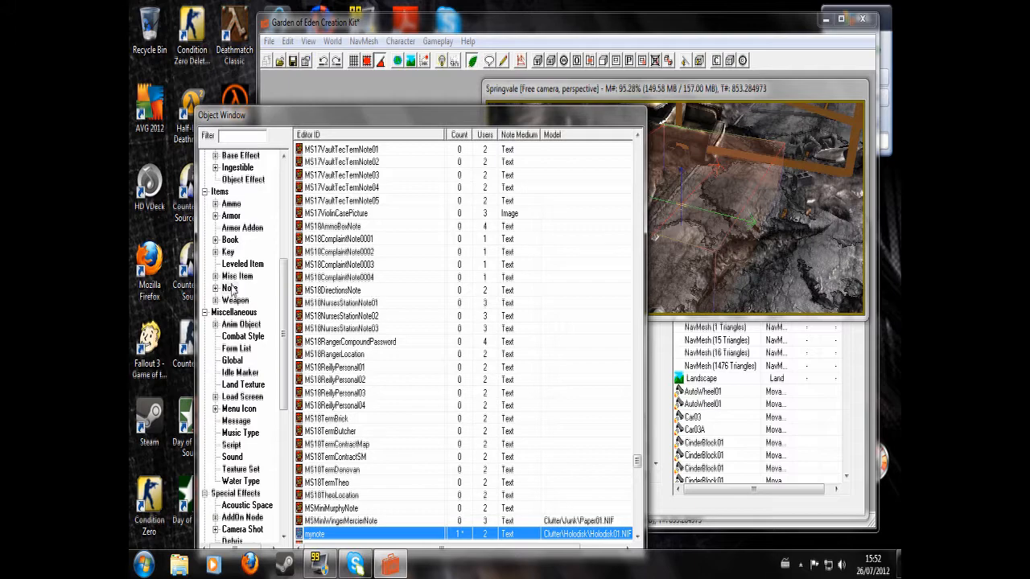
left_click(230, 287)
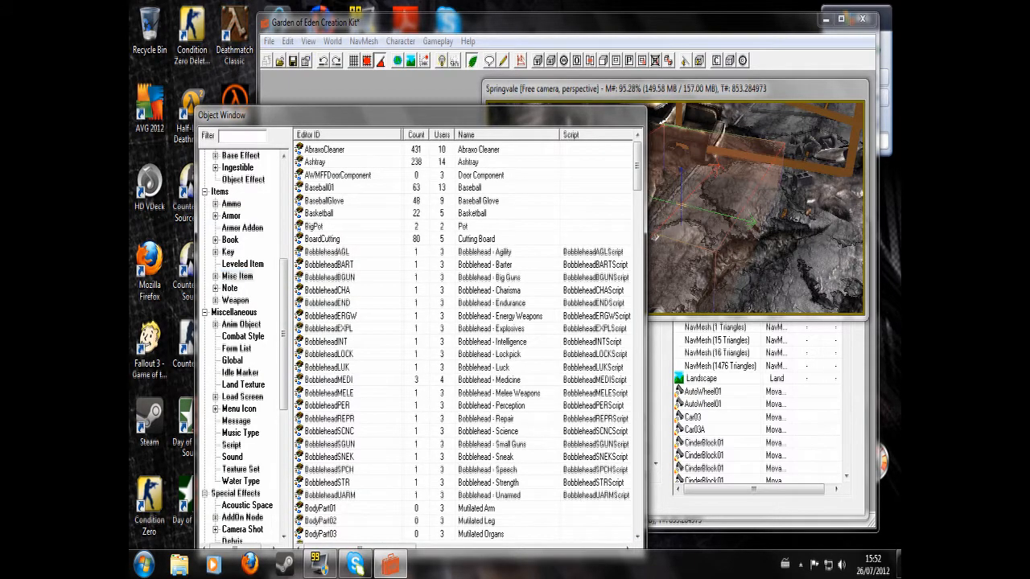
type("book")
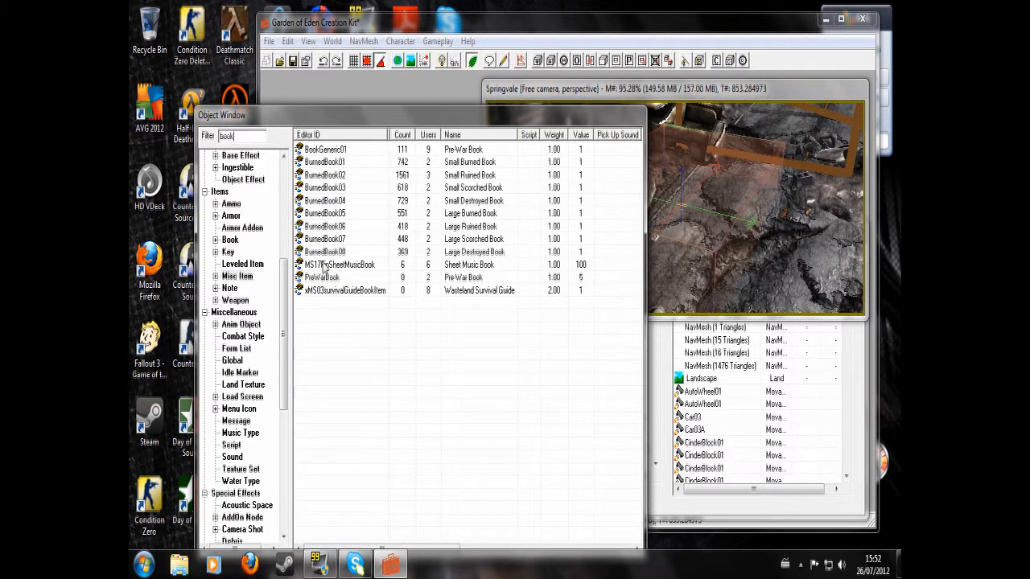
Copy PreWarBook as a new form with ID PreWarBook2 and name Note
right_click(322, 277)
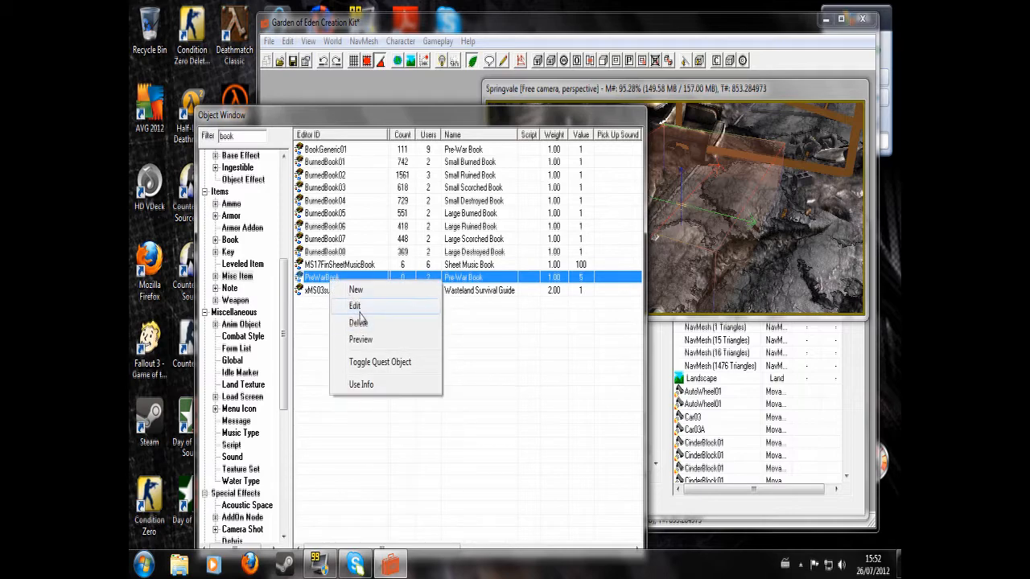
left_click(354, 306)
type("Note")
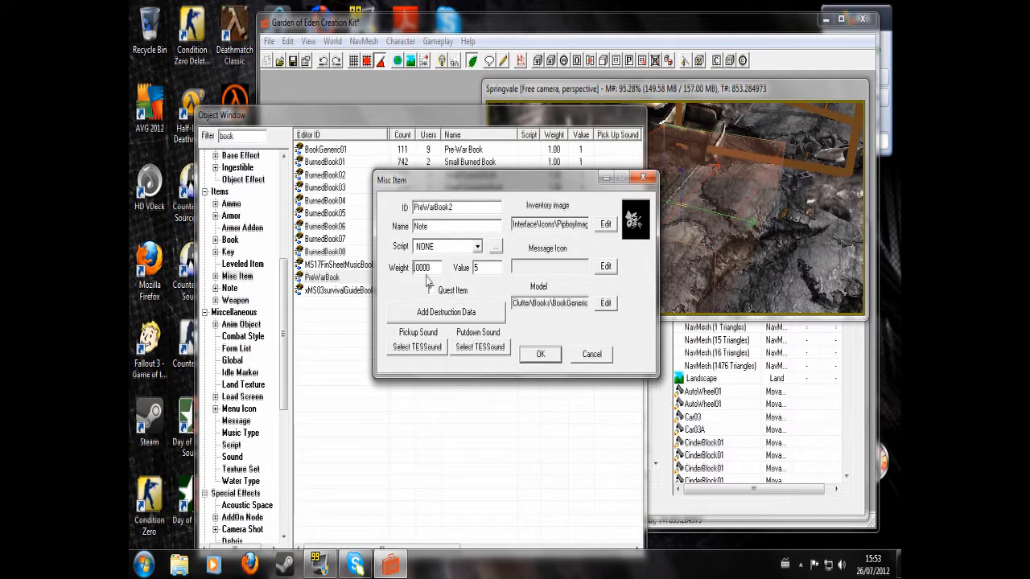
left_click(540, 354)
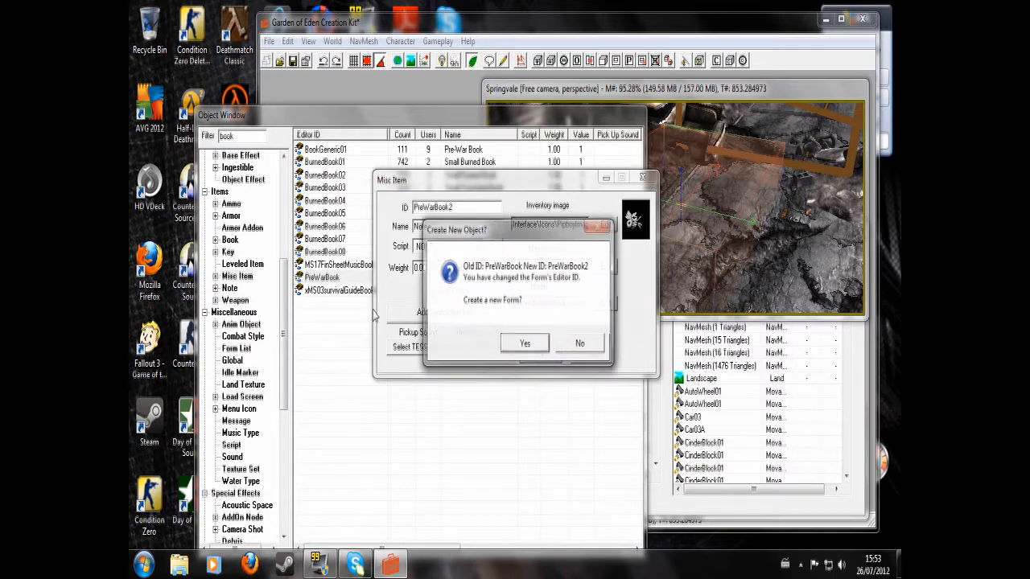
left_click(525, 343)
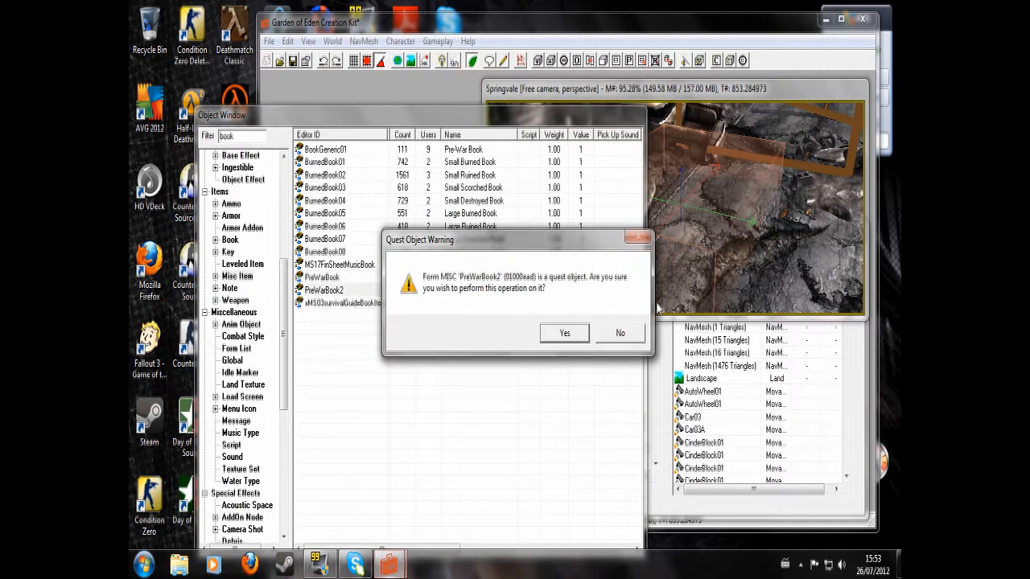
left_click(564, 332)
type("scn")
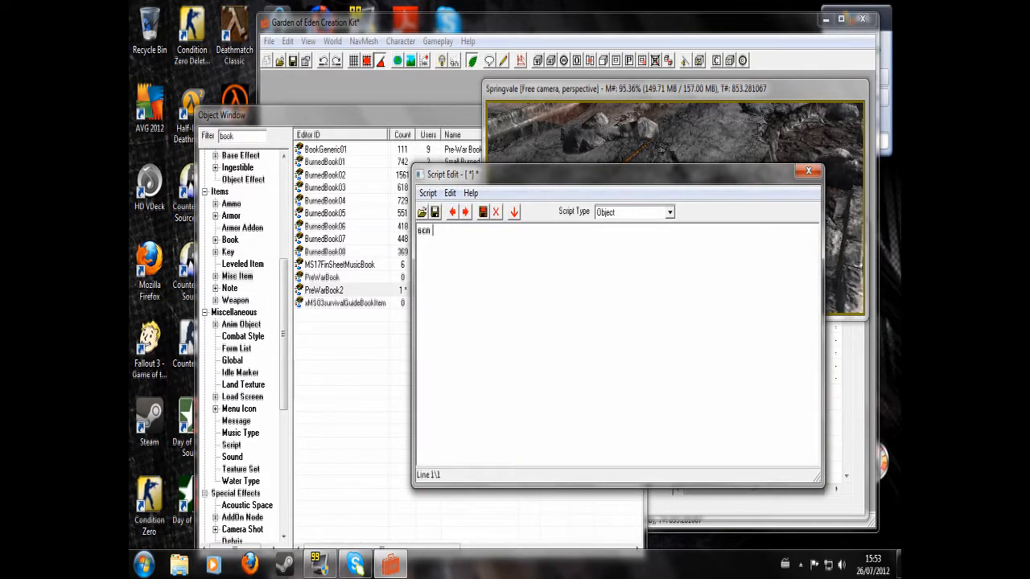
Save bookscript with an OnAdd player block: add mynote 1, setstage notequest 20
type("bookscript")
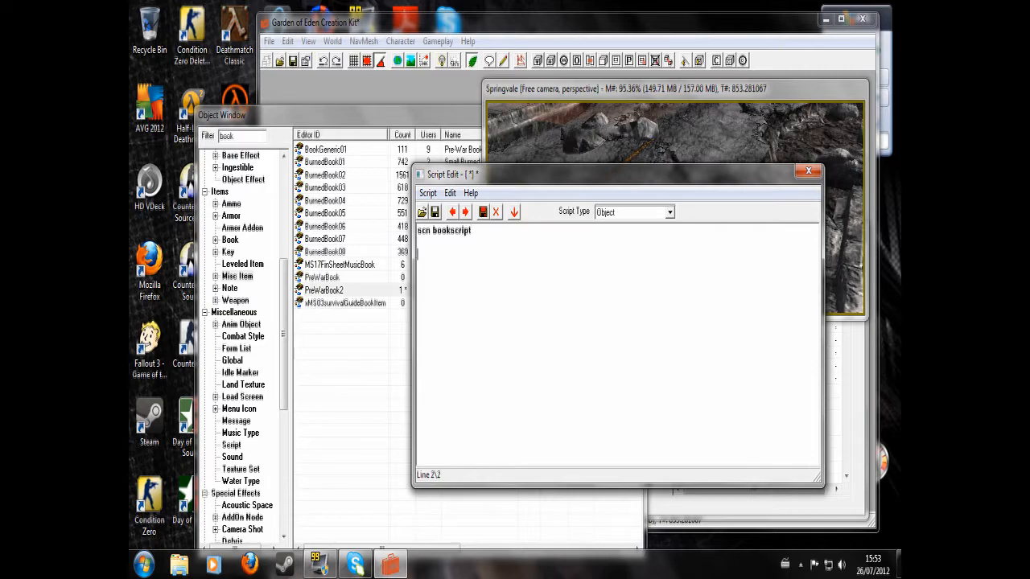
type("begin onda")
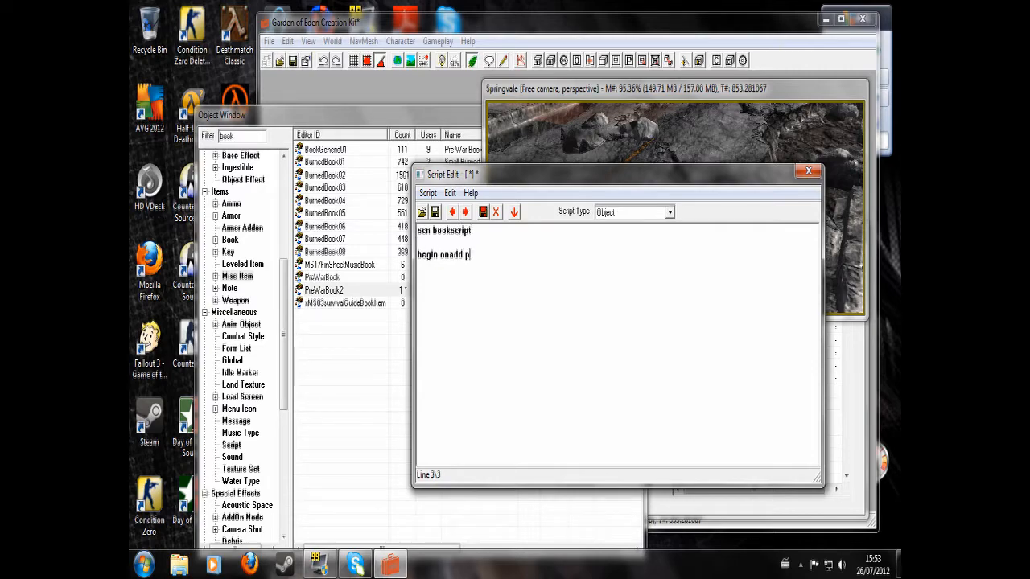
type("layer")
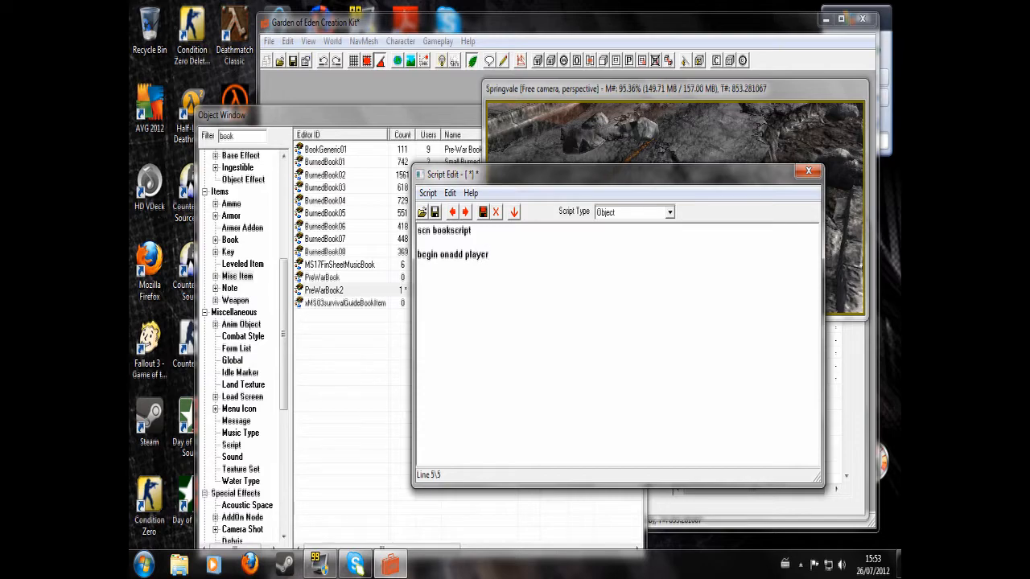
type("player.a")
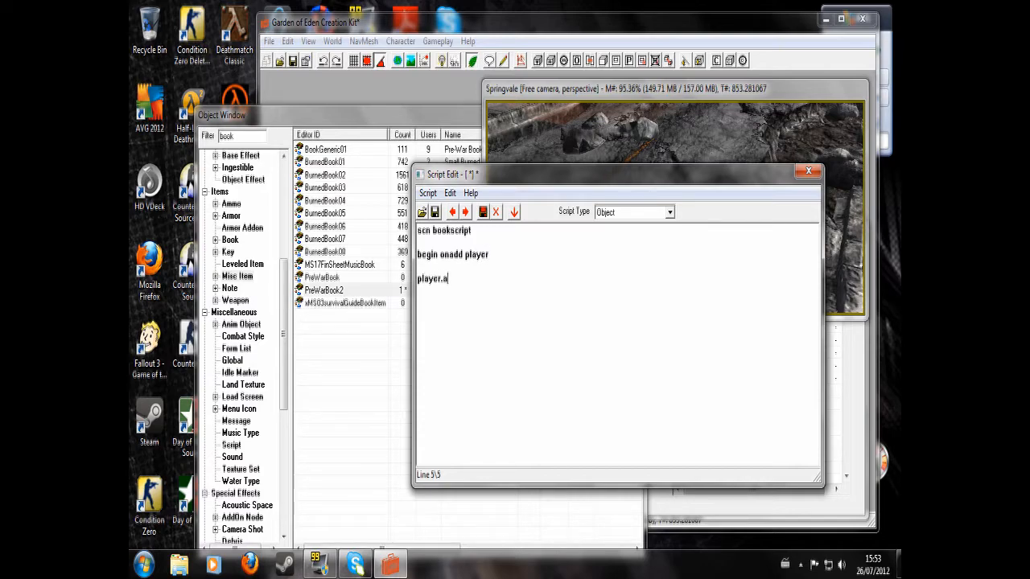
type("dditem myn")
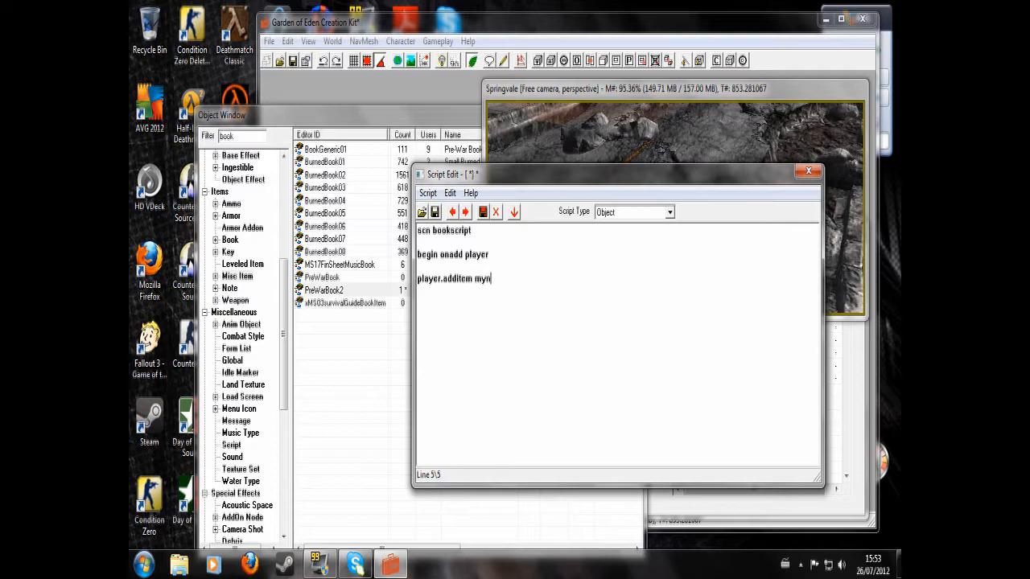
type("ote 1")
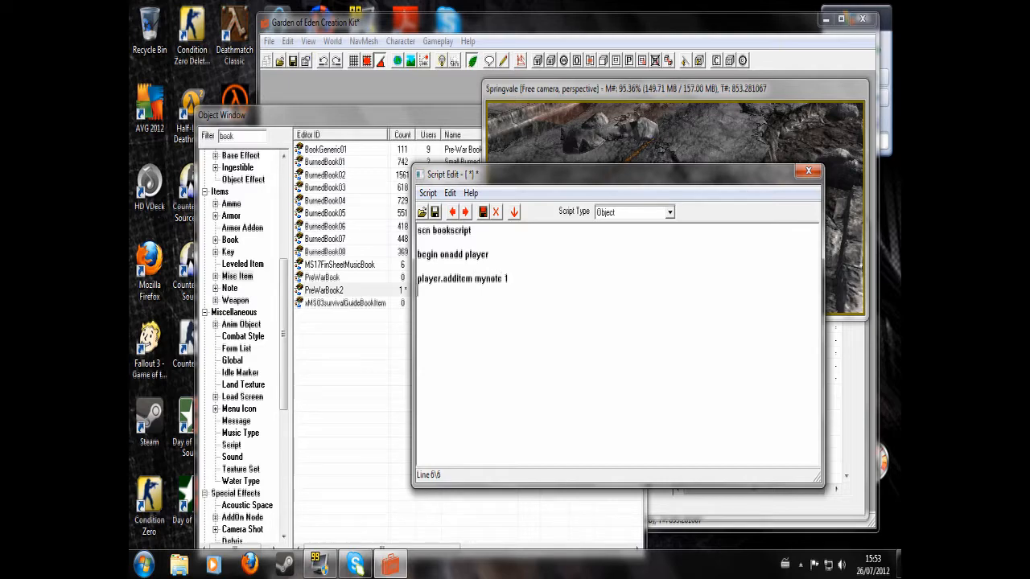
type("setstage note")
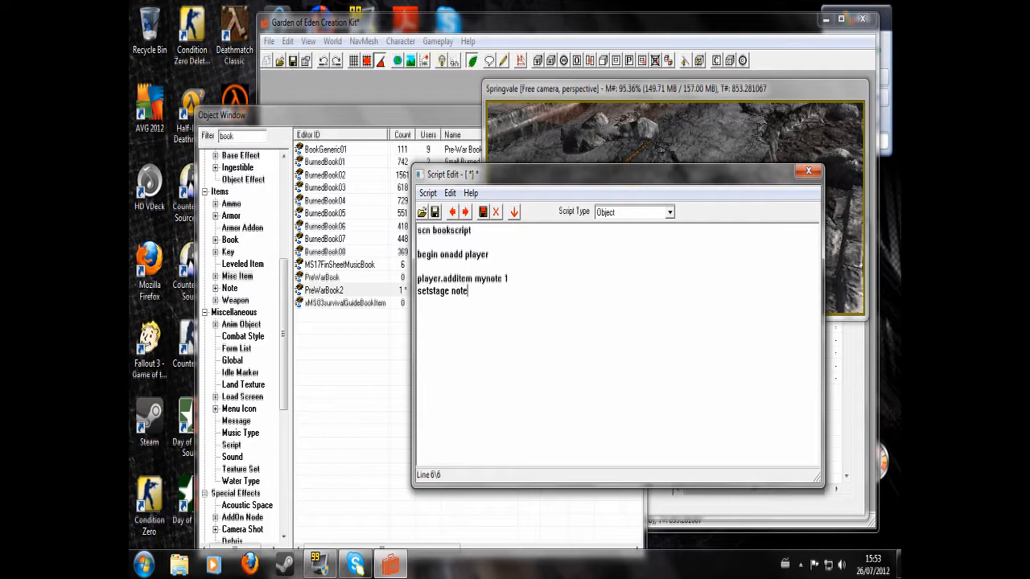
type("quest")
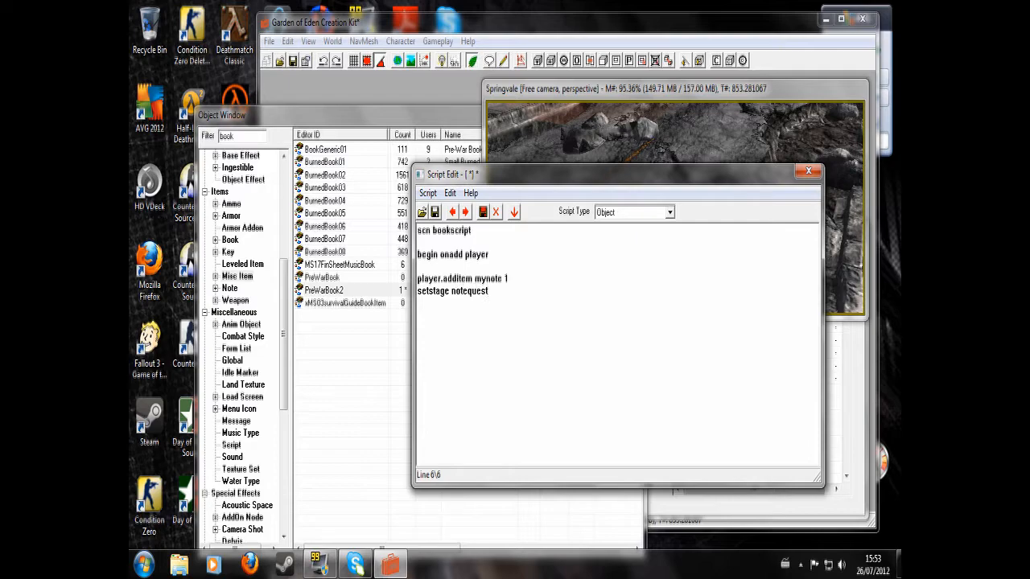
type("20")
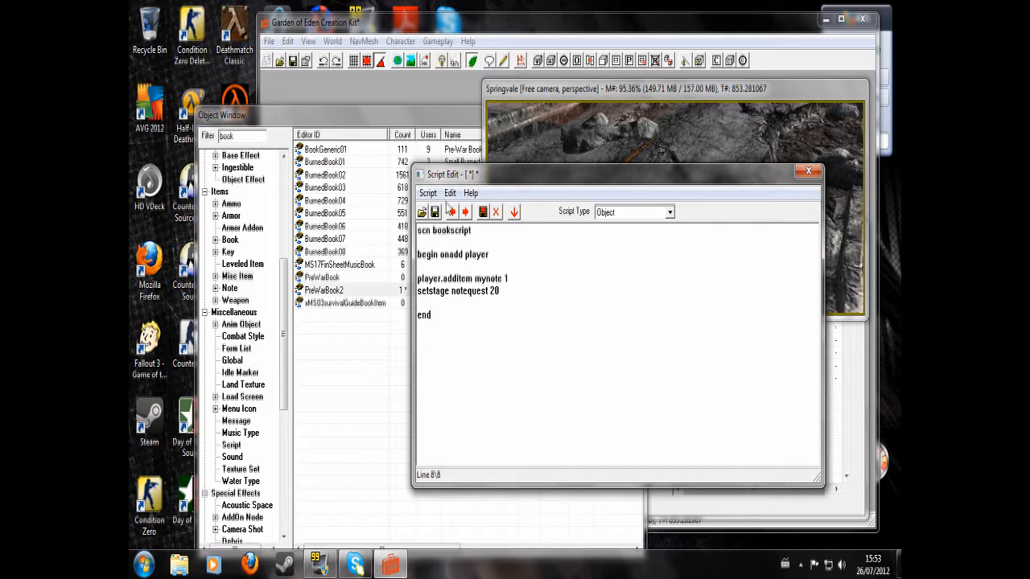
left_click(809, 171)
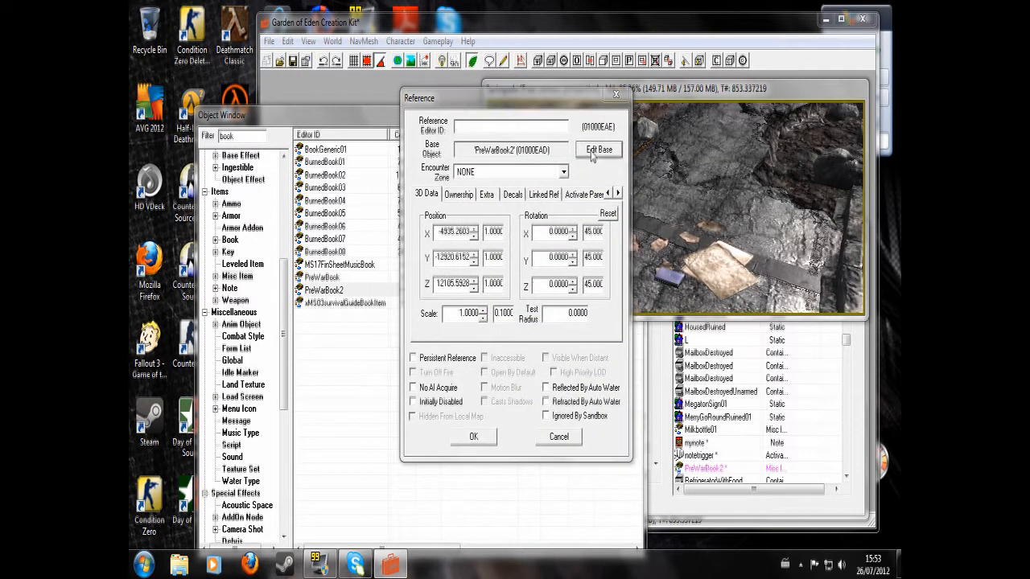
Set the placed note's base item PreWarBook2 to use bookscript
left_click(598, 150)
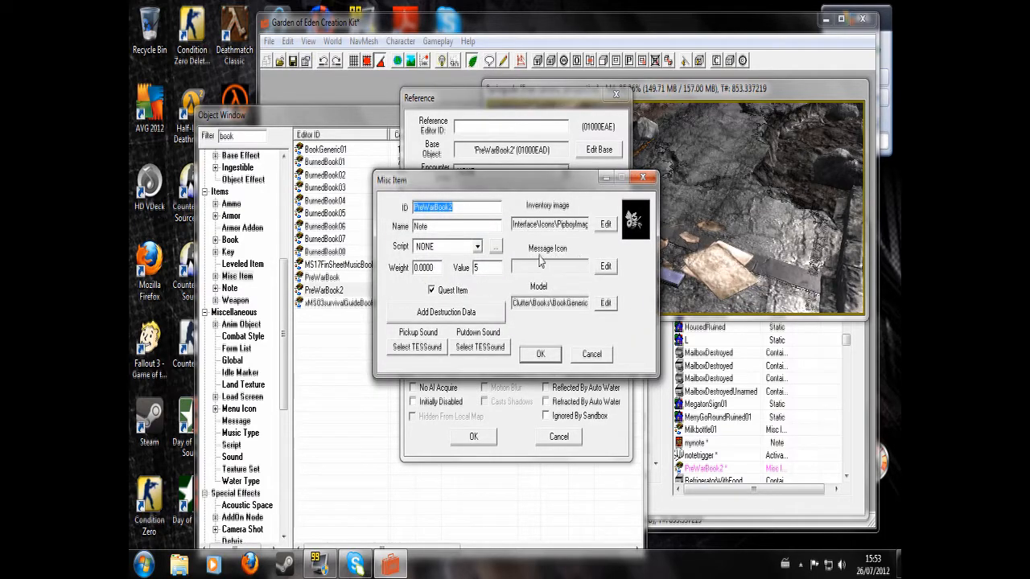
left_click(492, 246)
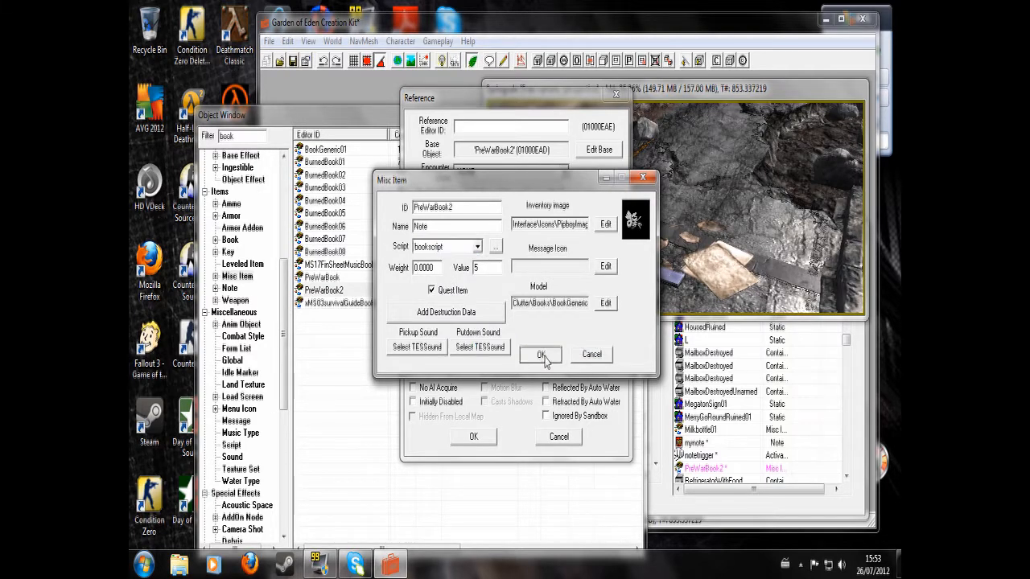
left_click(541, 355)
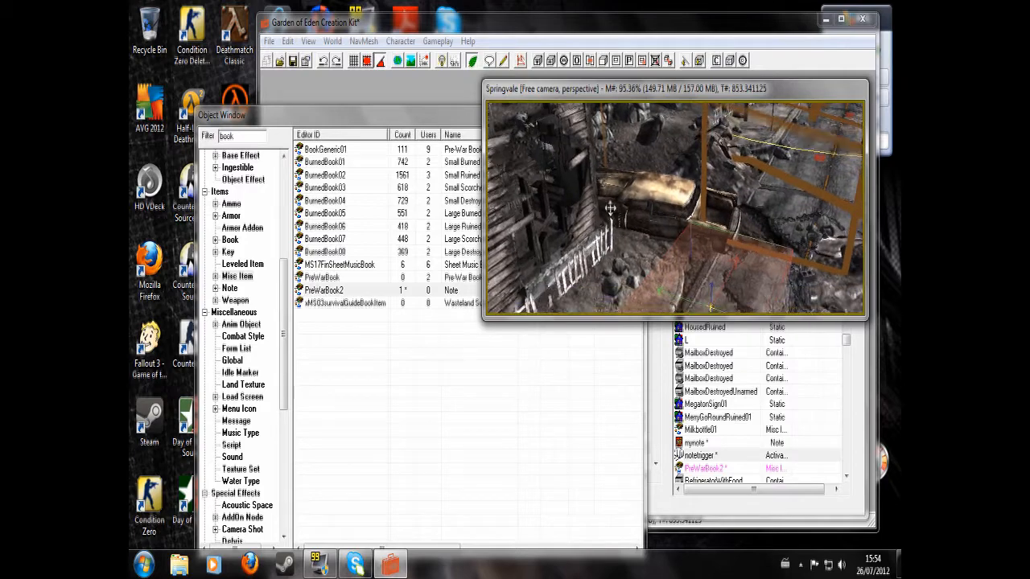
double_click(700, 455)
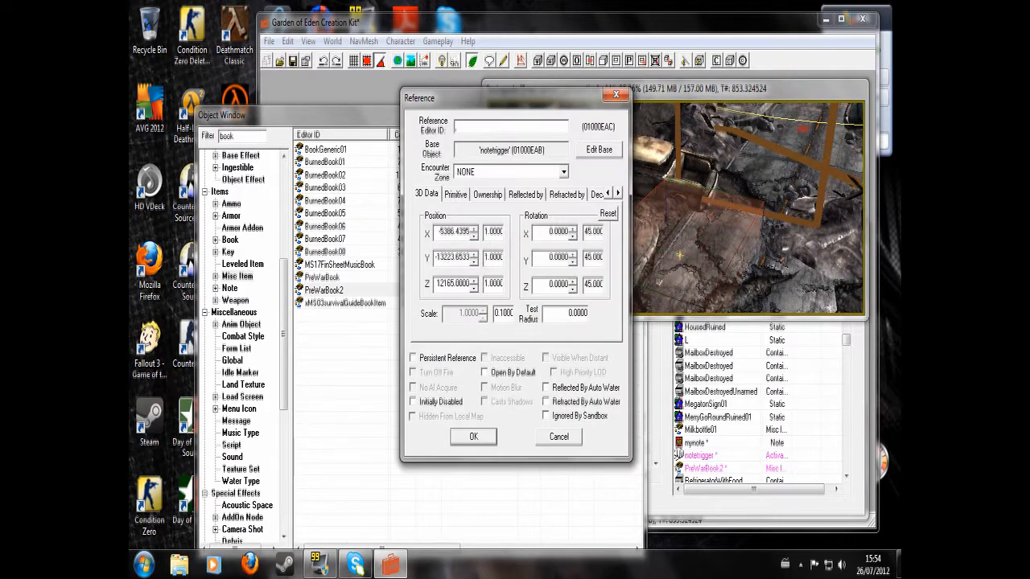
left_click(598, 150)
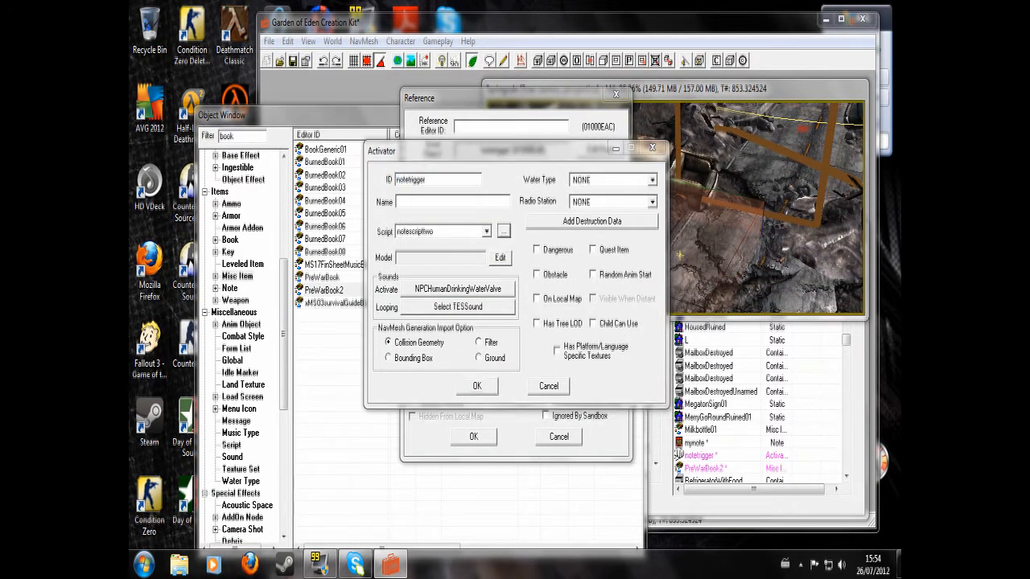
left_click(503, 230)
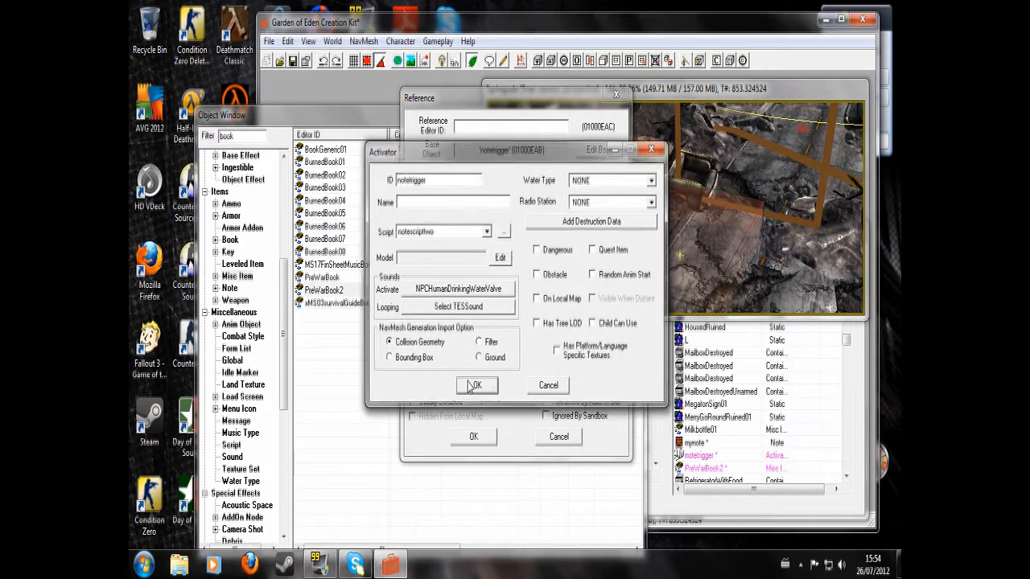
left_click(474, 385)
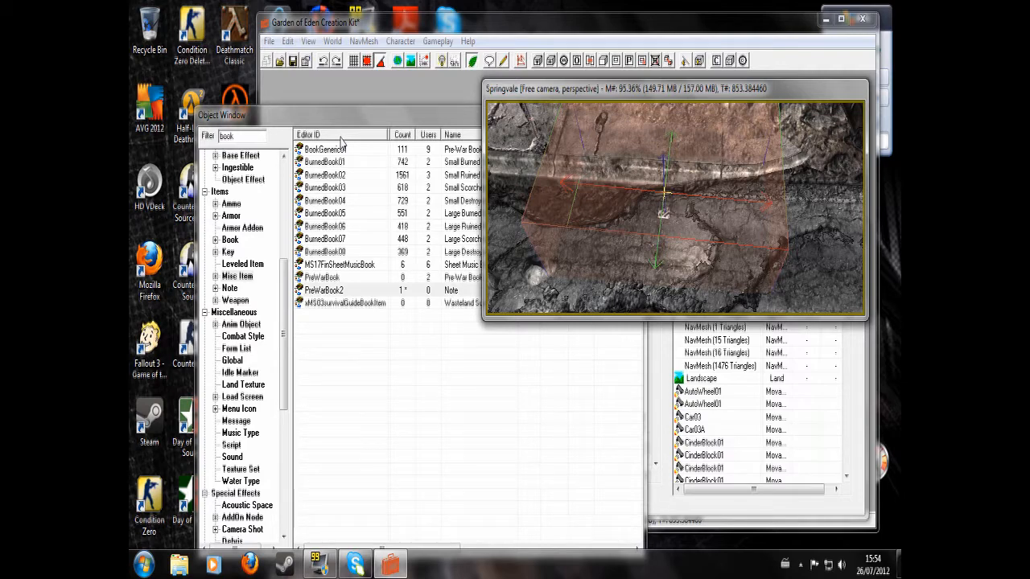
mouse_move(367, 193)
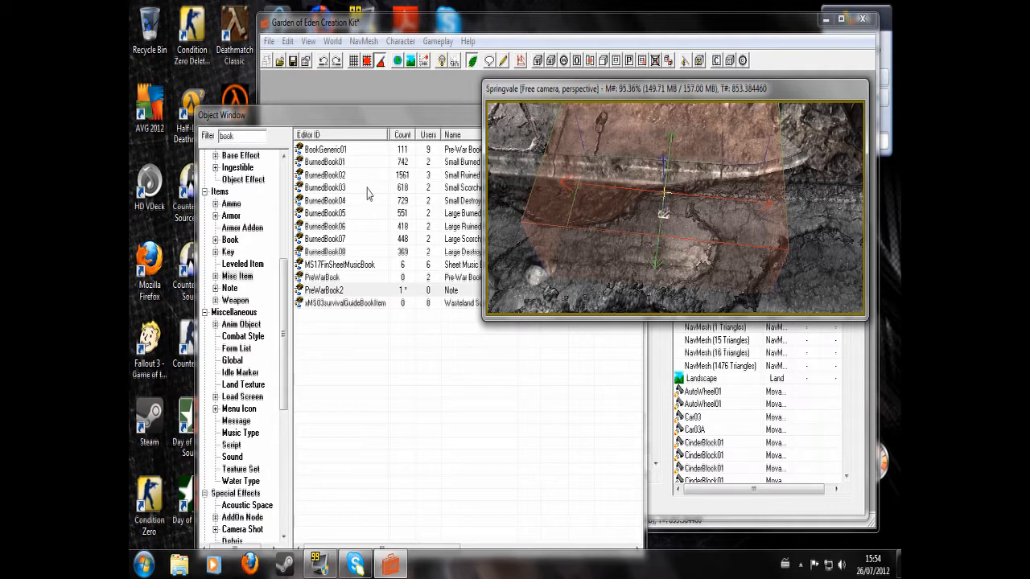
mouse_move(375, 181)
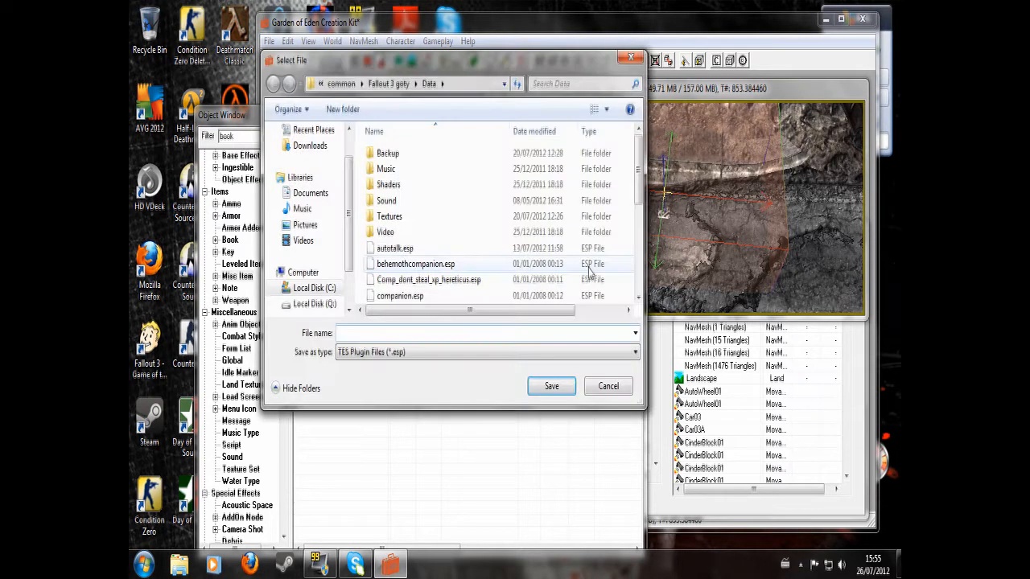
Cancel the Select File save dialog to return to the Springvale view
left_click(608, 386)
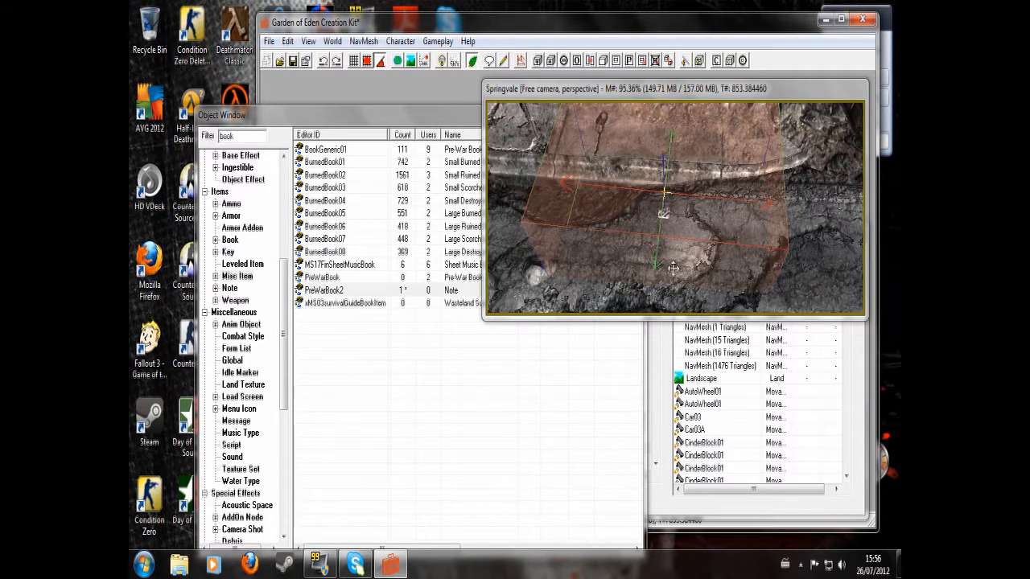
mouse_move(700, 229)
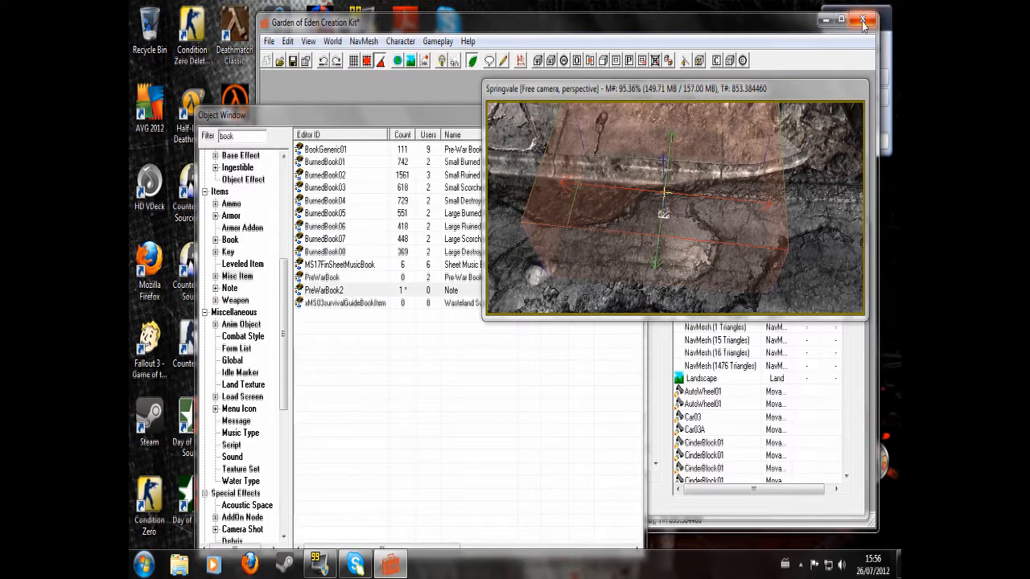
mouse_move(862, 21)
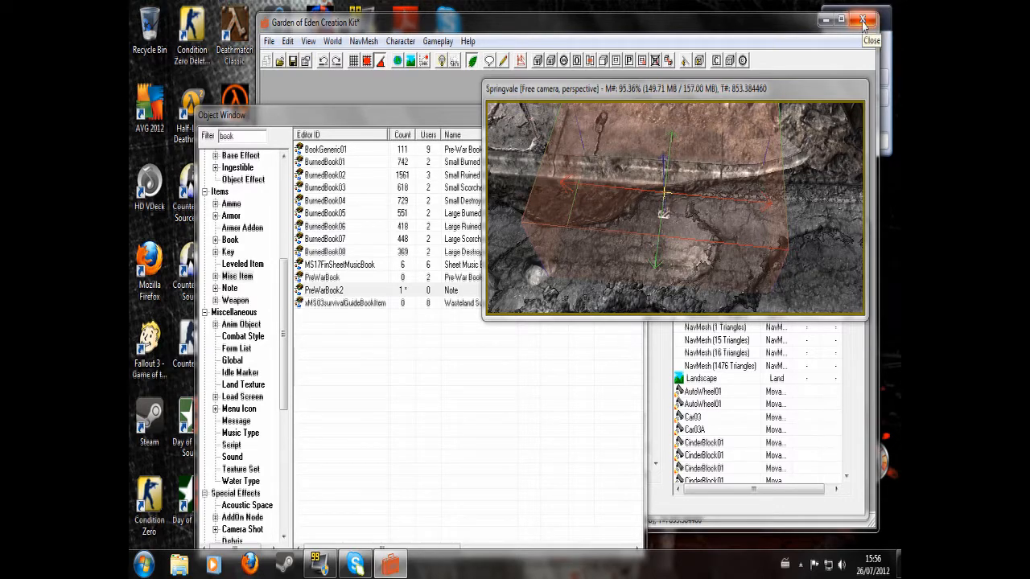